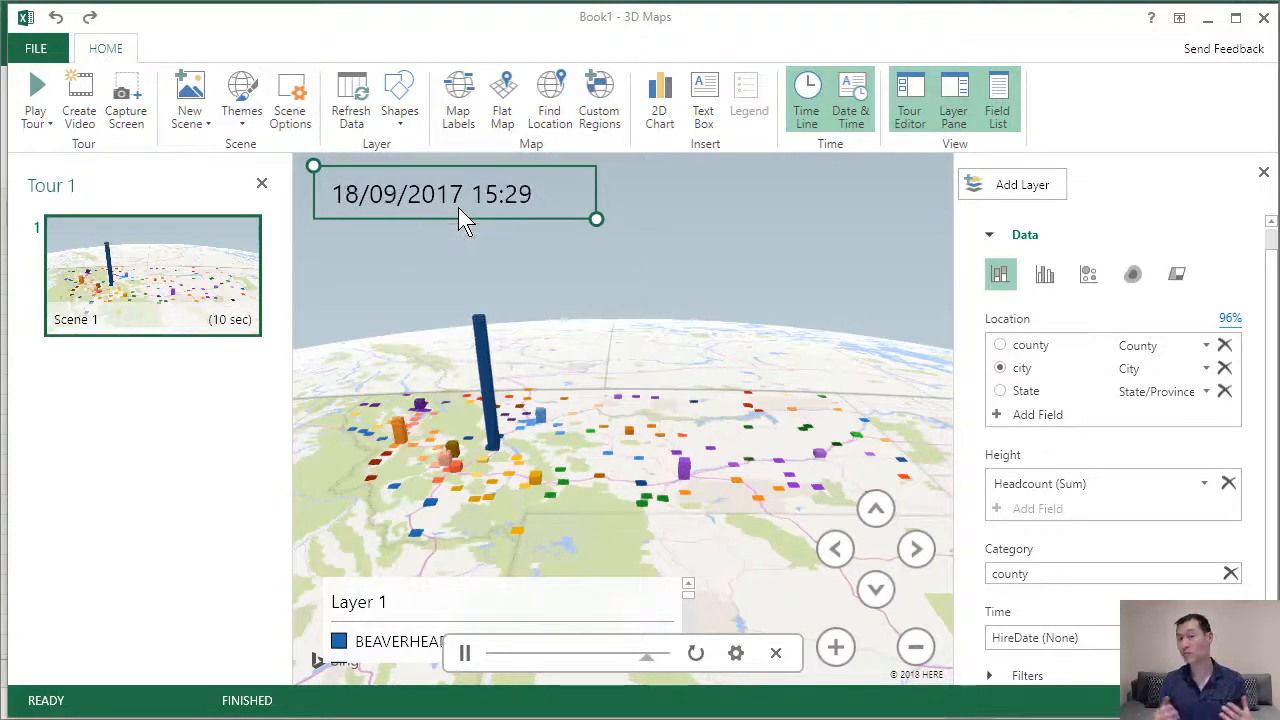
Play the tour's hire-date timeline through to 28/12/2017
{"action": "left_click", "coordinate": [464, 652]}
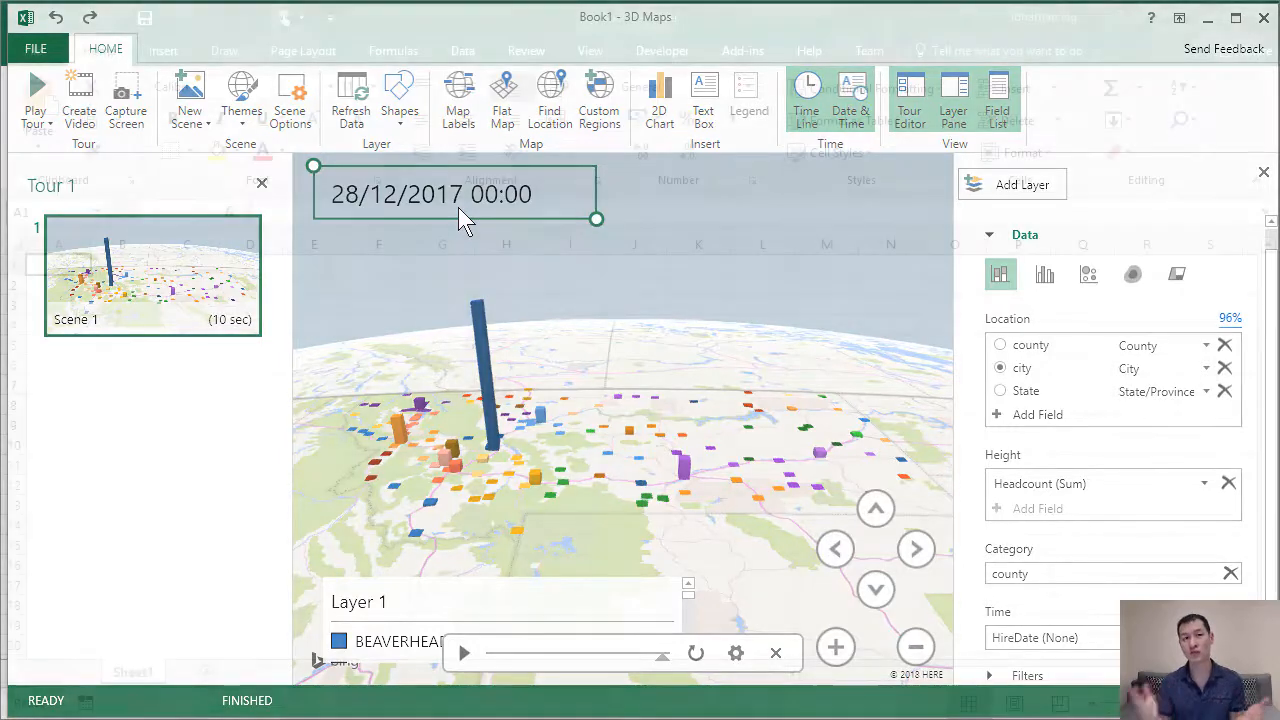
Import Employees2017.csv via Get Data > From Text/CSV and open it in the Query Editor
{"action": "left_click", "coordinate": [1264, 172]}
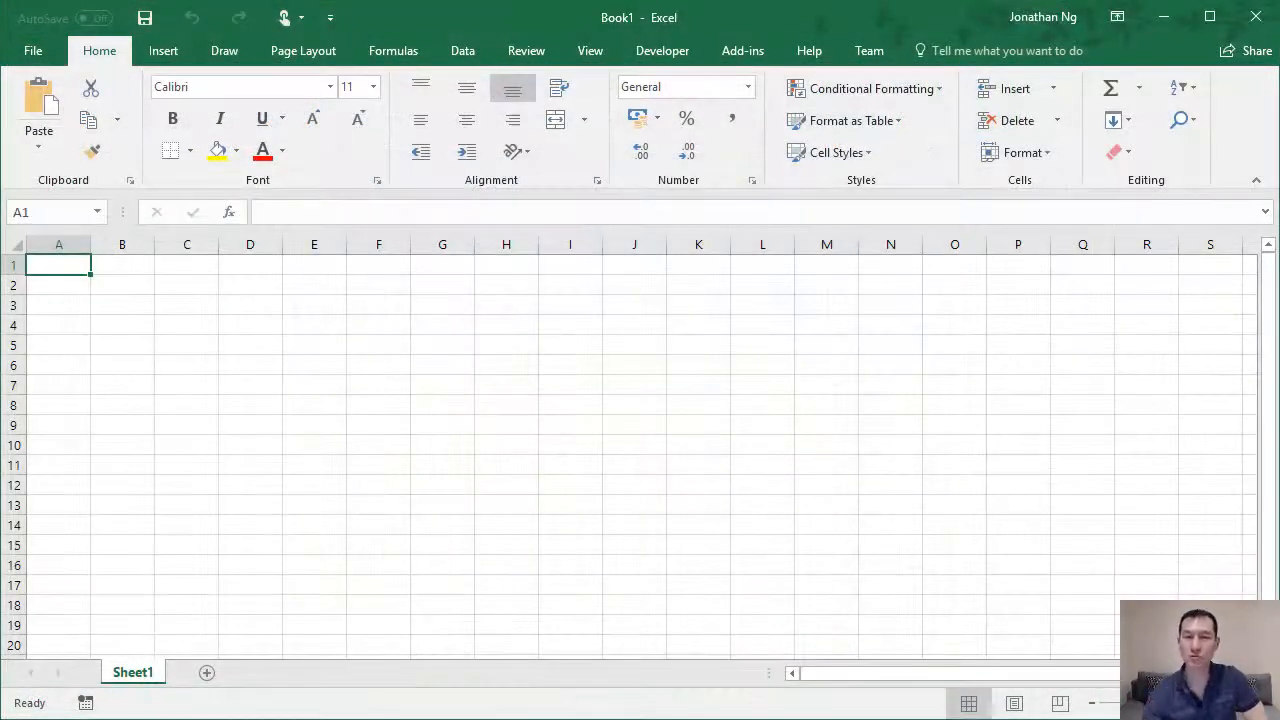
{"action": "left_click", "coordinate": [462, 50]}
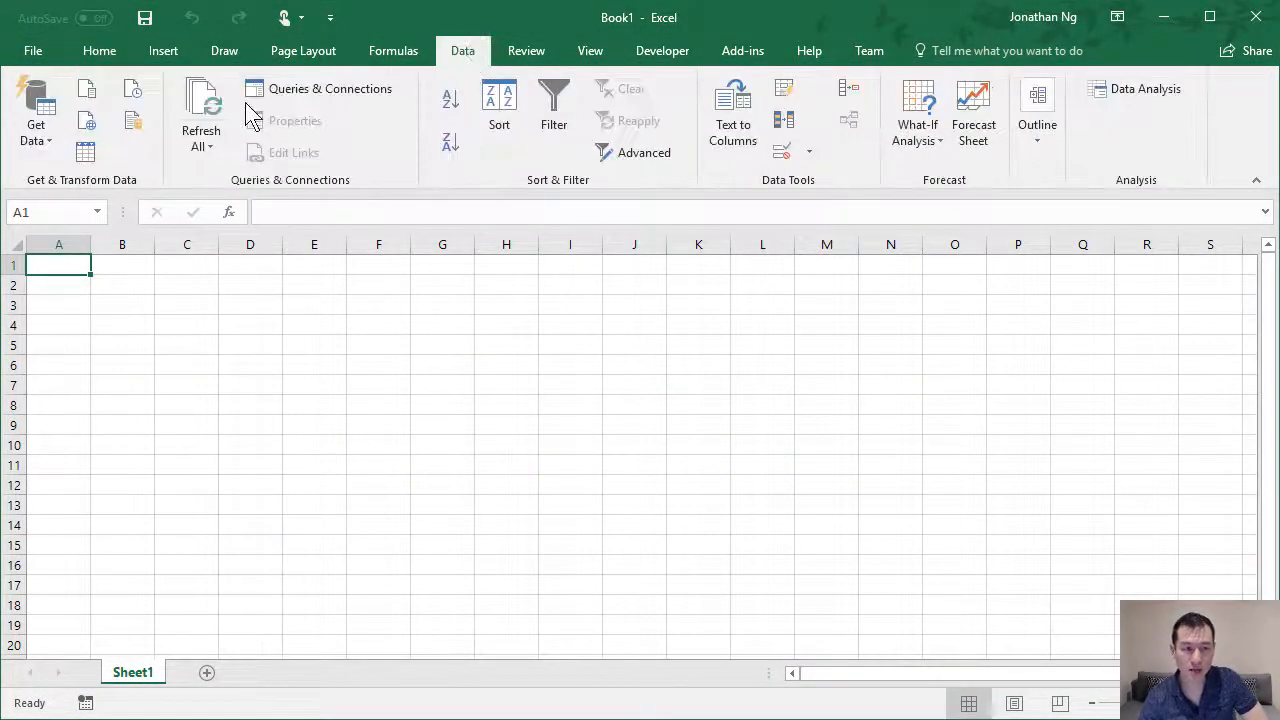
{"action": "left_click", "coordinate": [36, 110]}
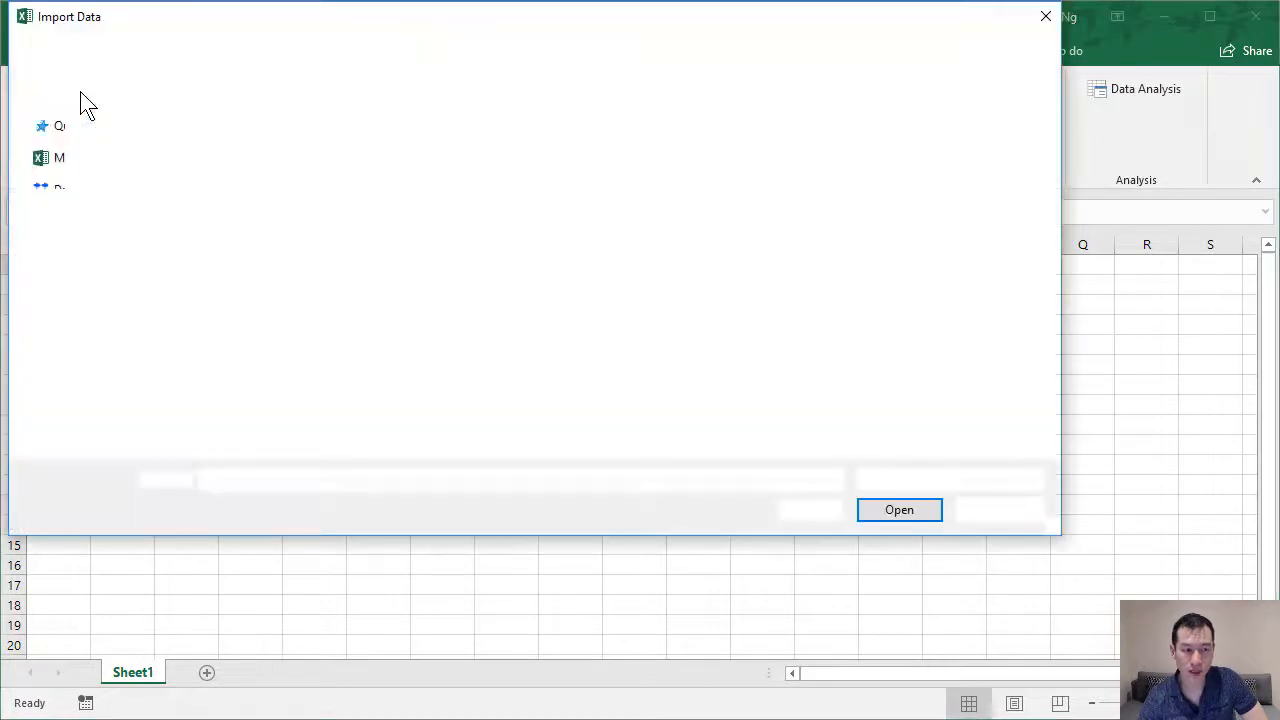
{"action": "left_click", "coordinate": [156, 328]}
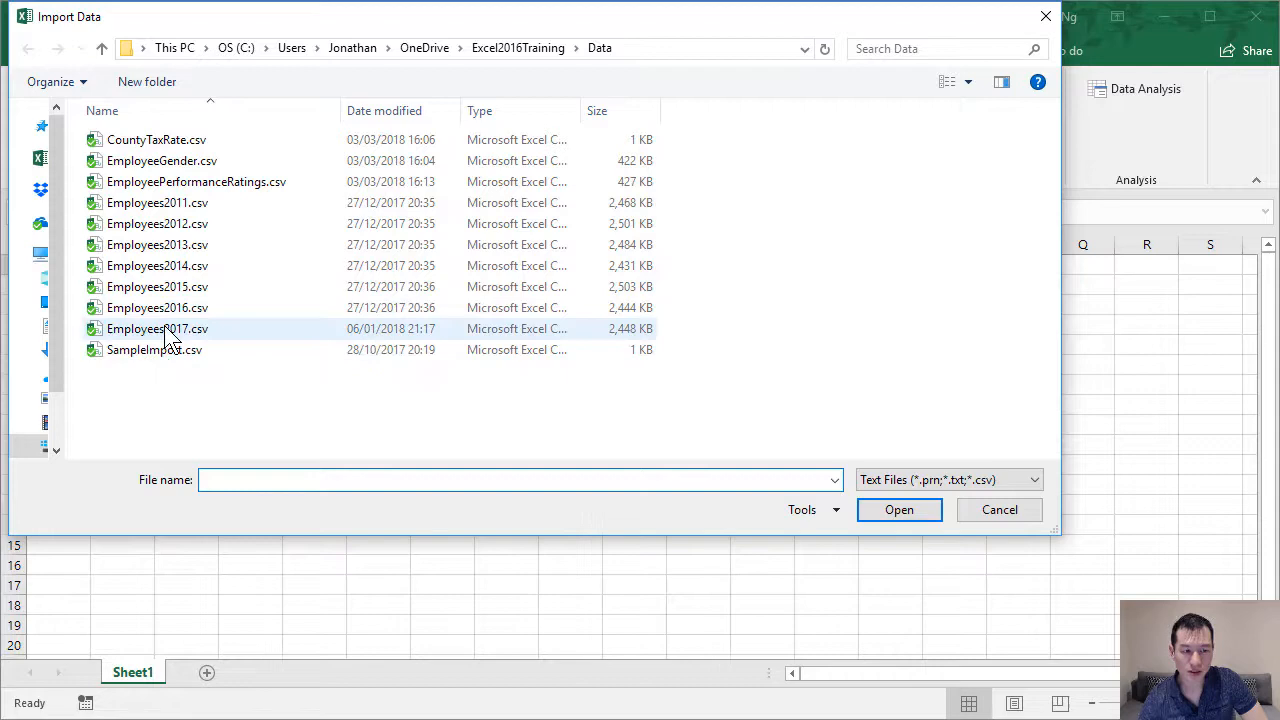
{"action": "double_click", "coordinate": [156, 328]}
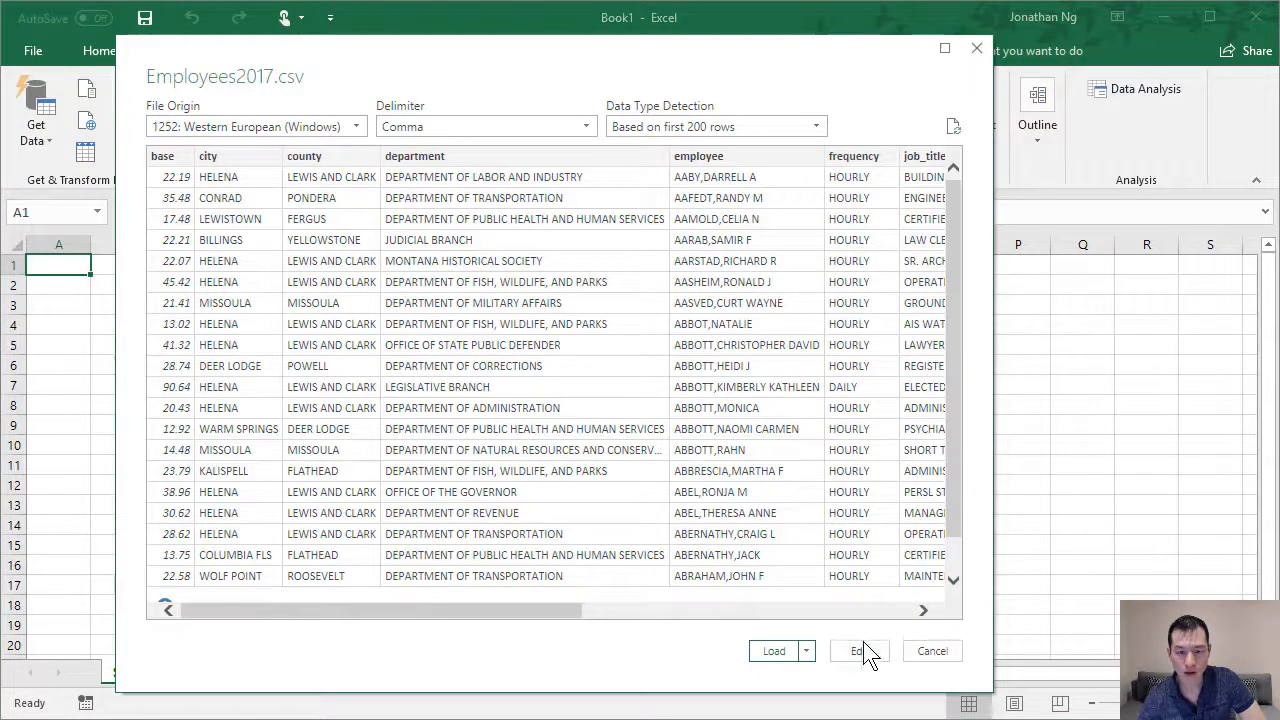
{"action": "left_click", "coordinate": [932, 652]}
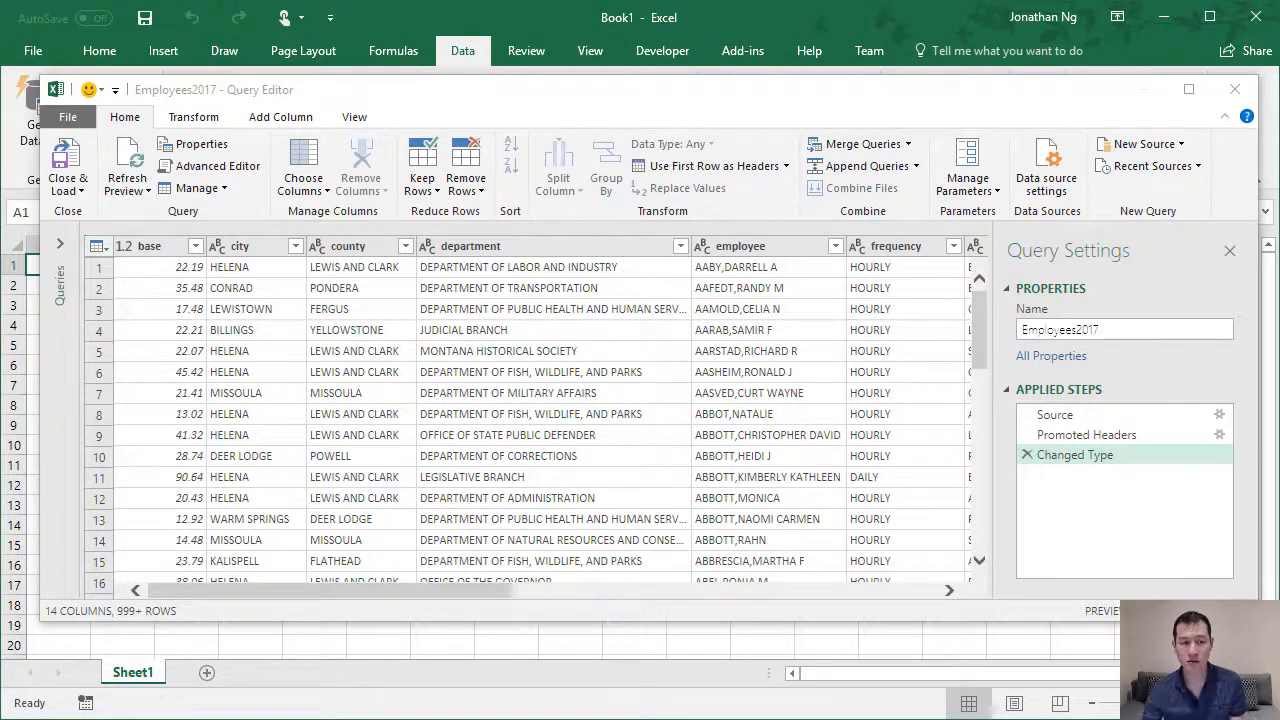
Set up an advanced Group By on county, city and HireDate
{"action": "left_click", "coordinate": [194, 116]}
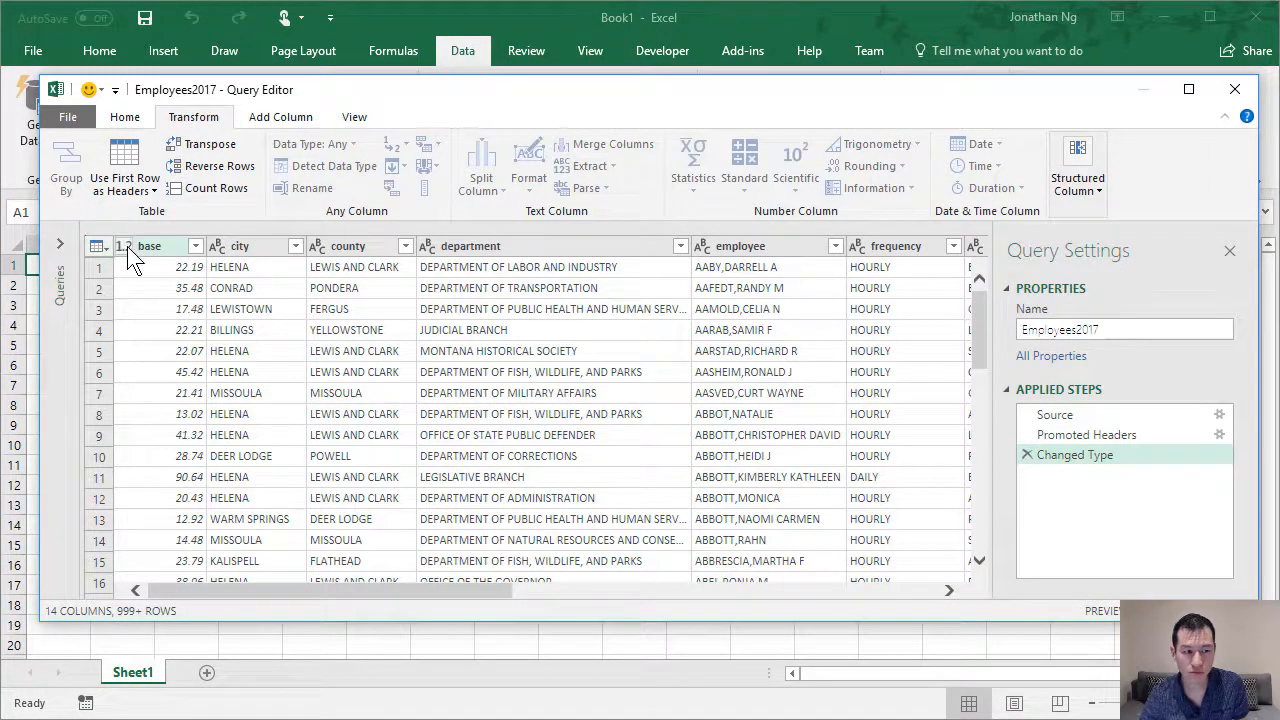
{"action": "left_click", "coordinate": [150, 244]}
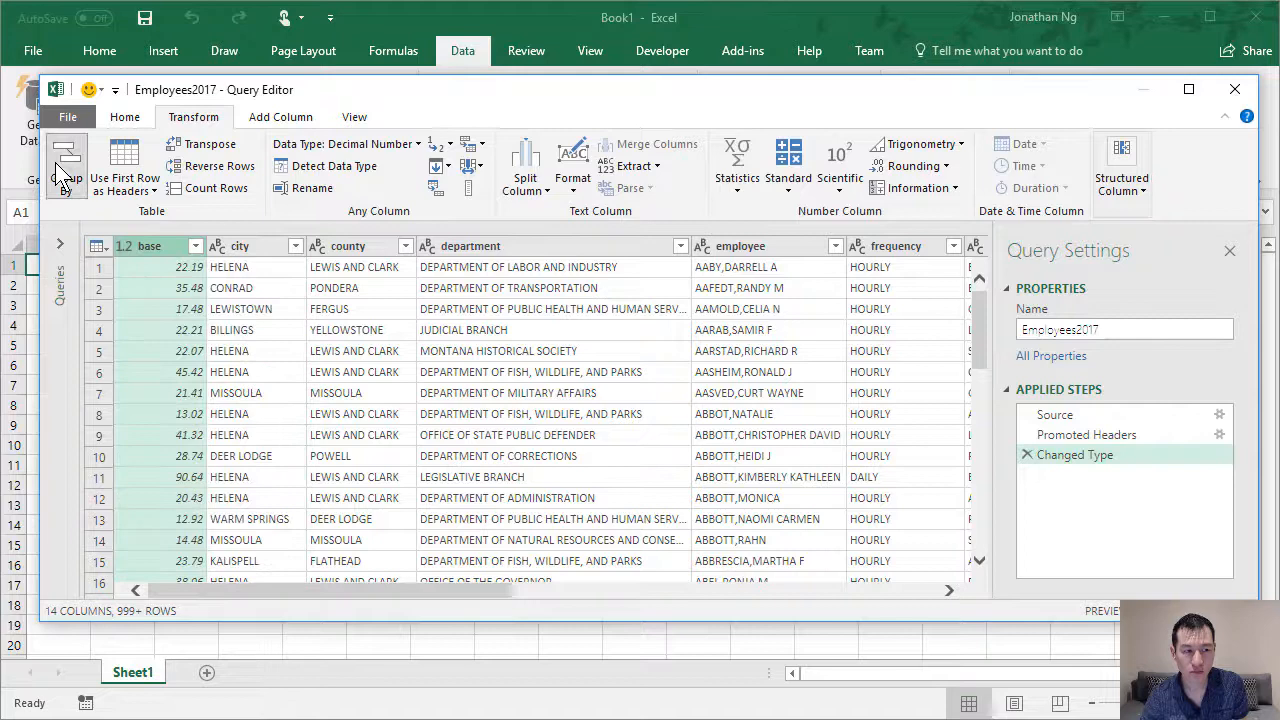
{"action": "left_click", "coordinate": [66, 160]}
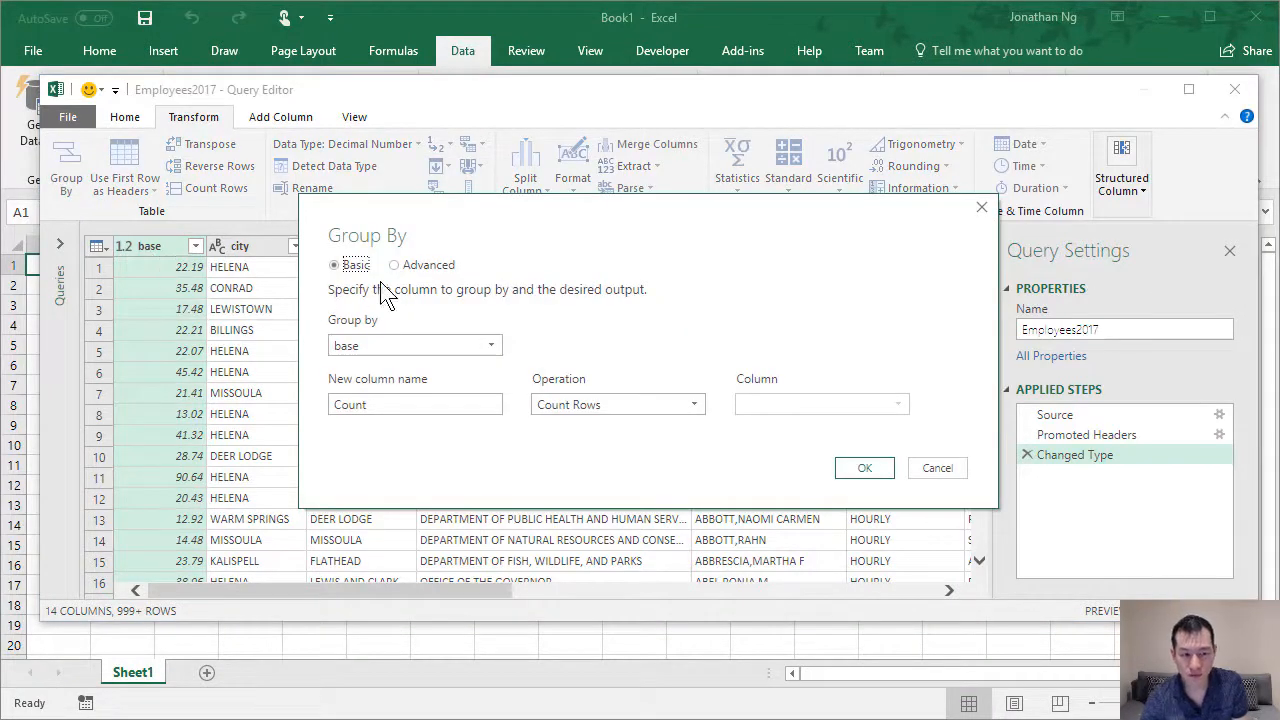
{"action": "left_click", "coordinate": [392, 264]}
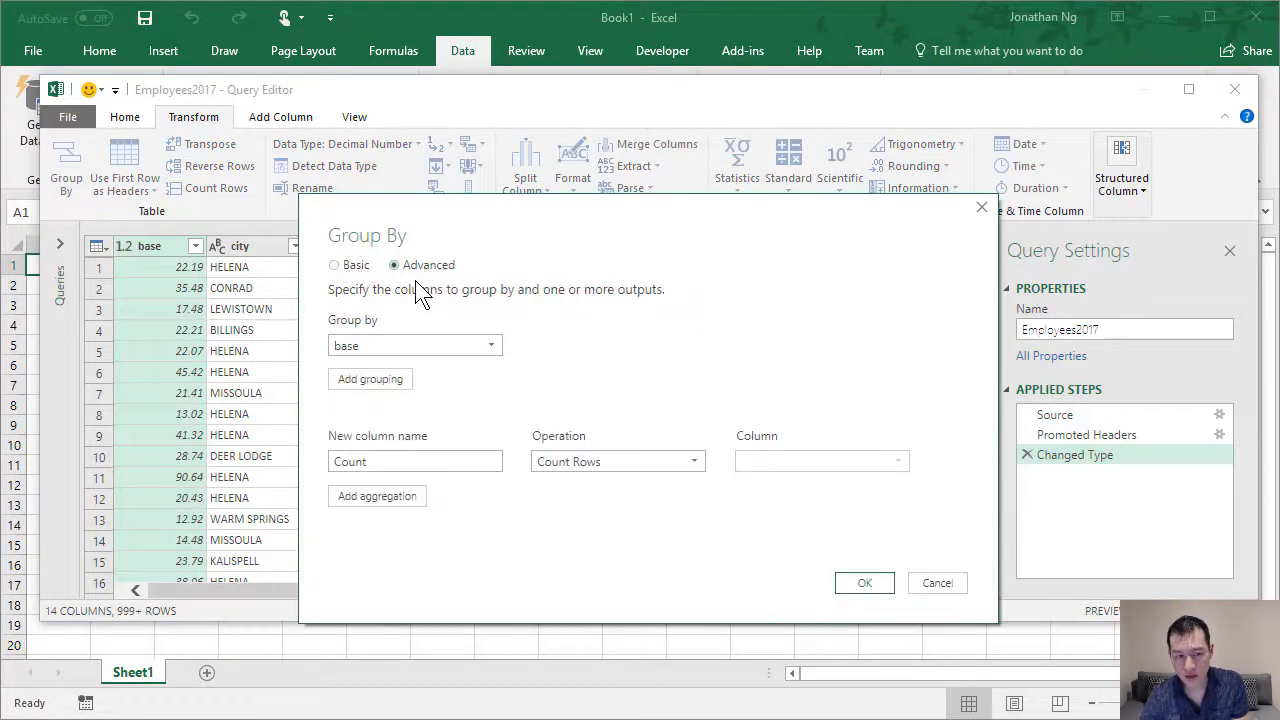
{"action": "left_click", "coordinate": [414, 344]}
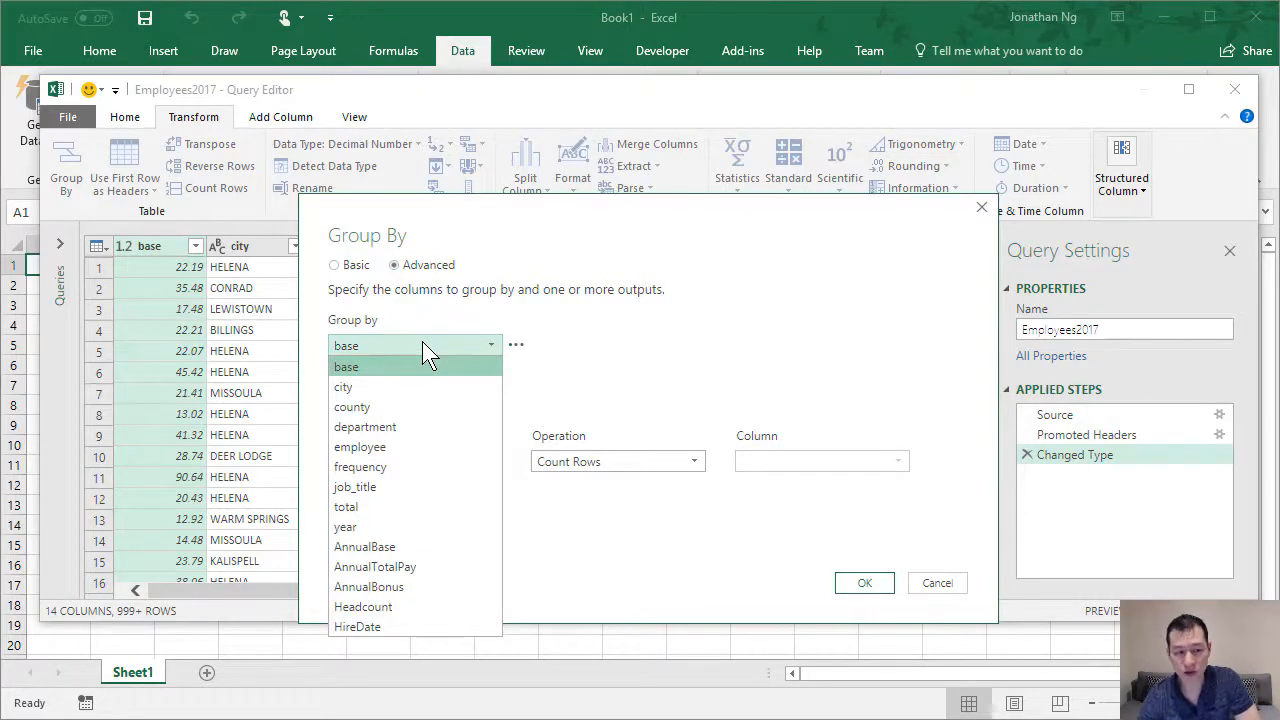
{"action": "left_click", "coordinate": [352, 408]}
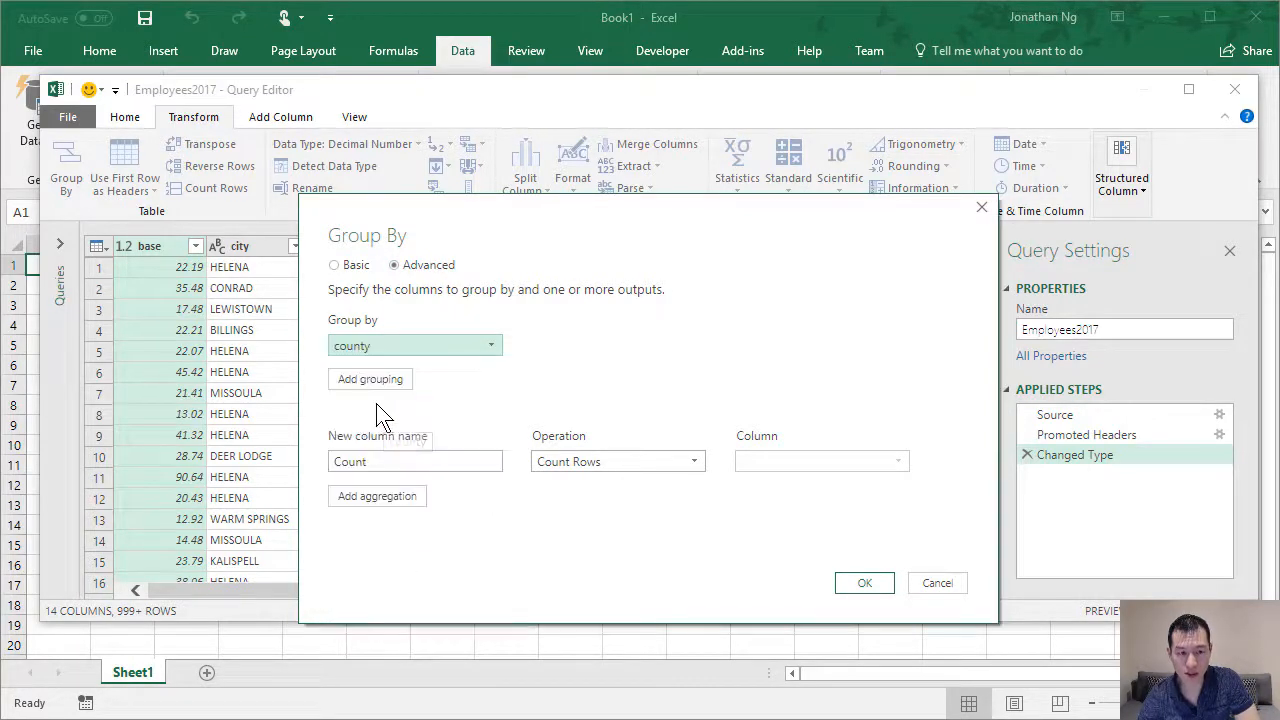
{"action": "left_click", "coordinate": [370, 380]}
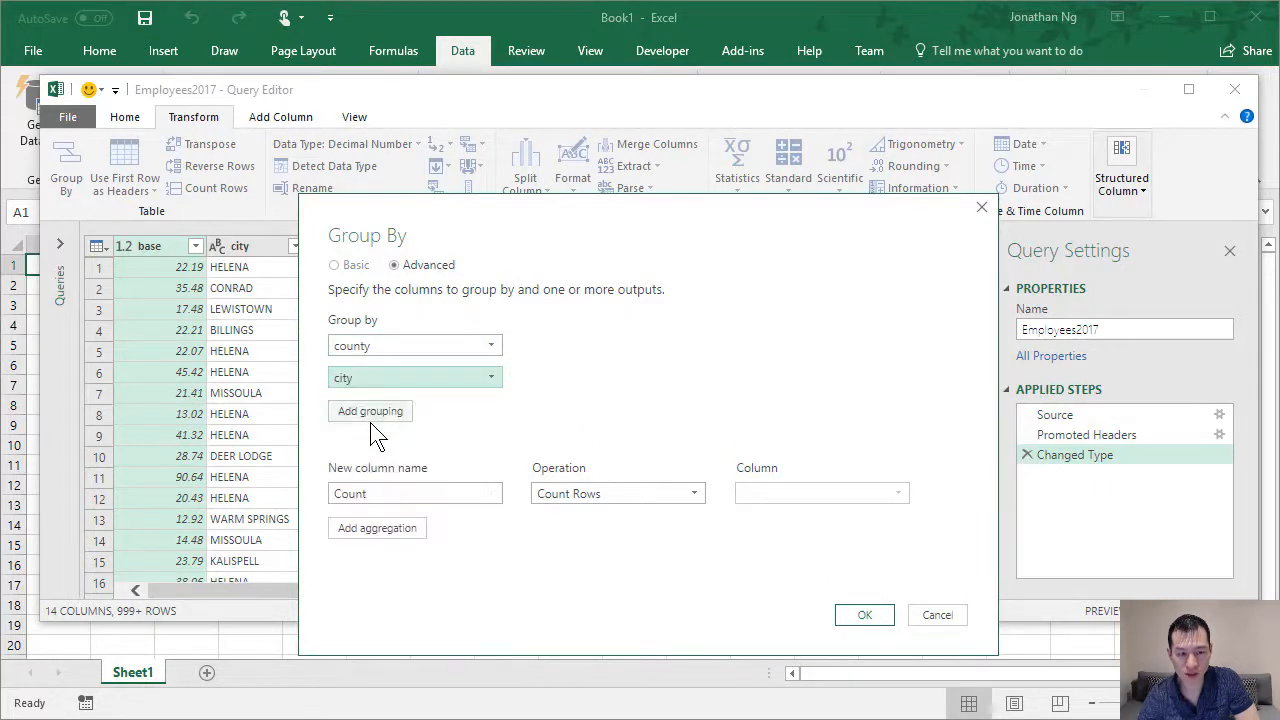
{"action": "left_click", "coordinate": [370, 410]}
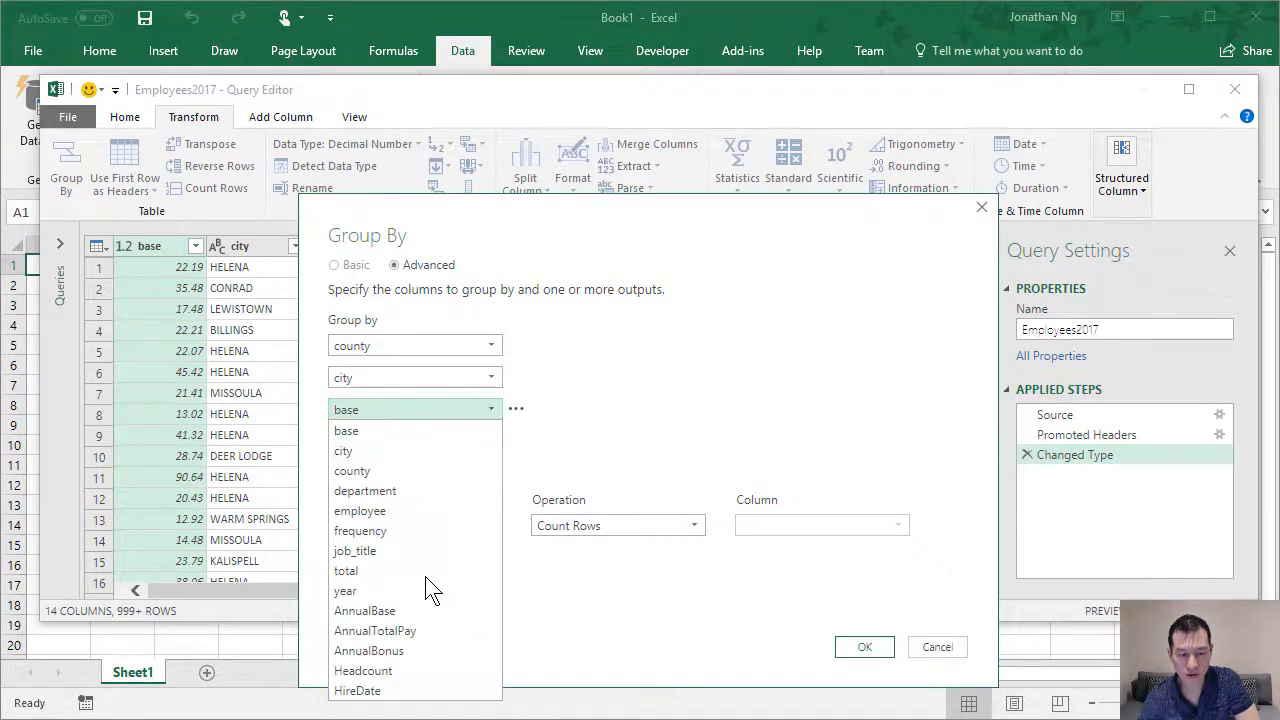
{"action": "left_click", "coordinate": [356, 690]}
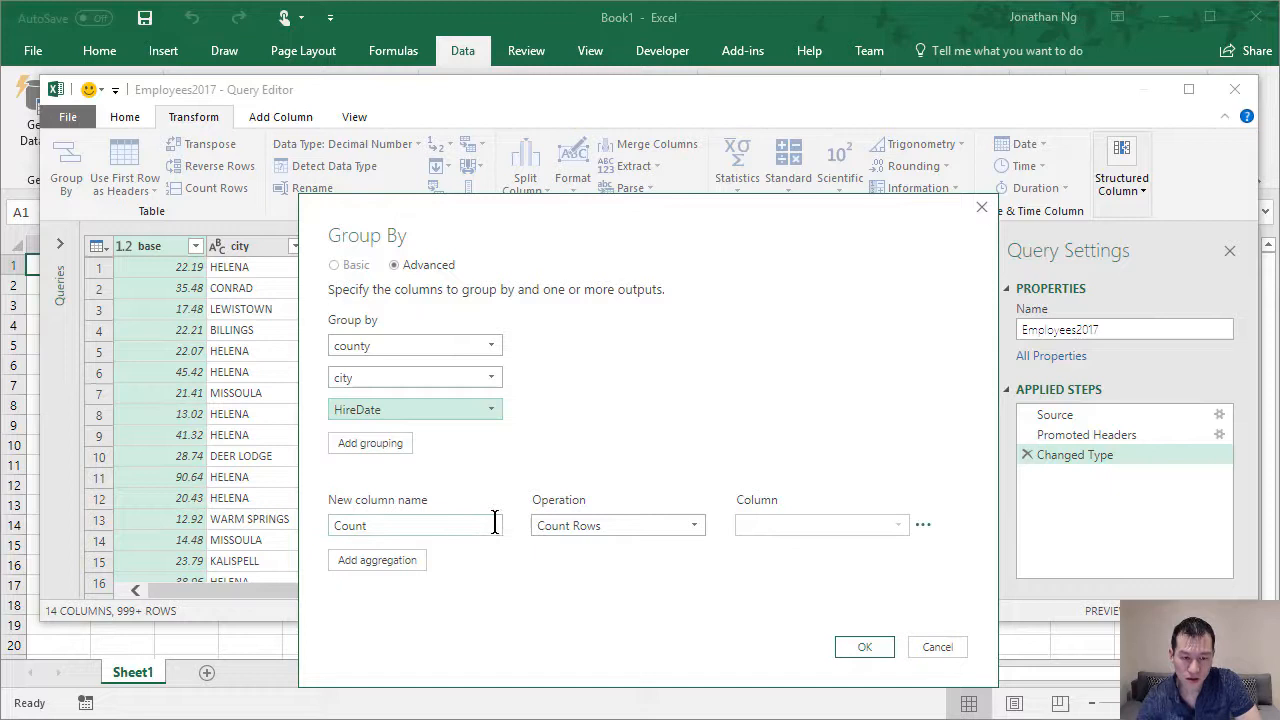
Aggregate with Sum into a column named Headcount and apply the grouping
{"action": "left_click", "coordinate": [616, 524]}
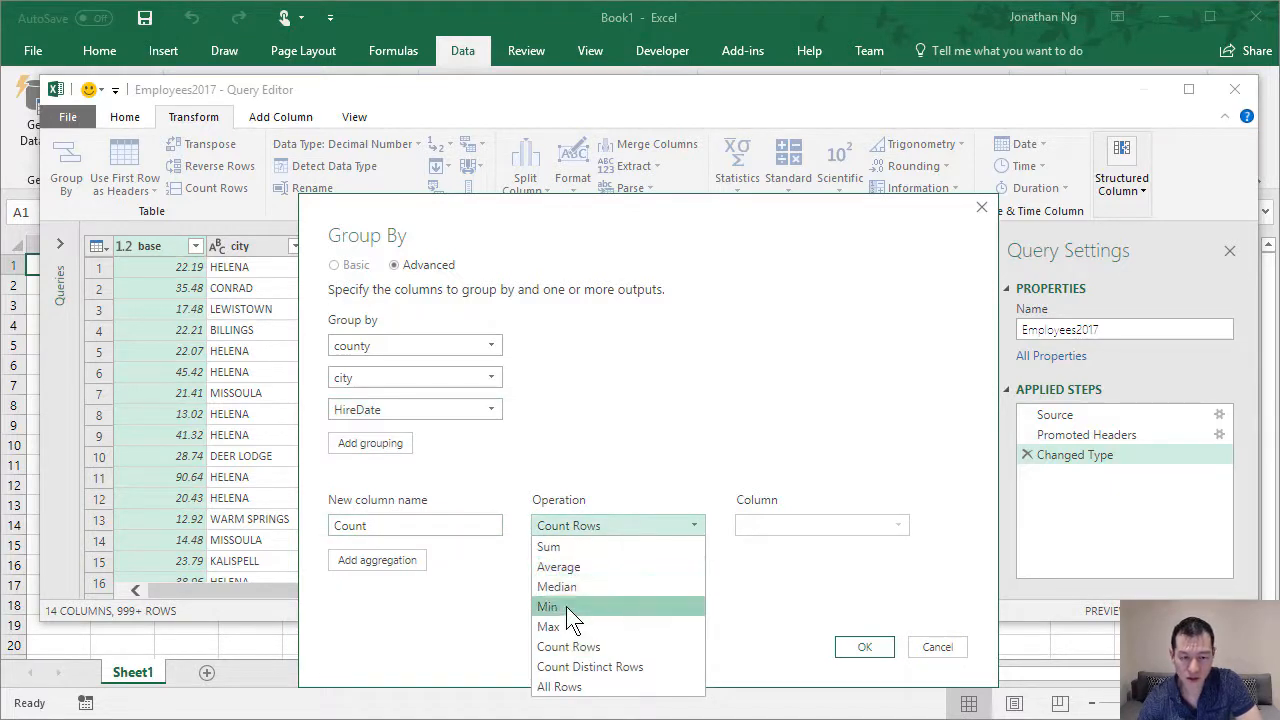
{"action": "left_click", "coordinate": [548, 548]}
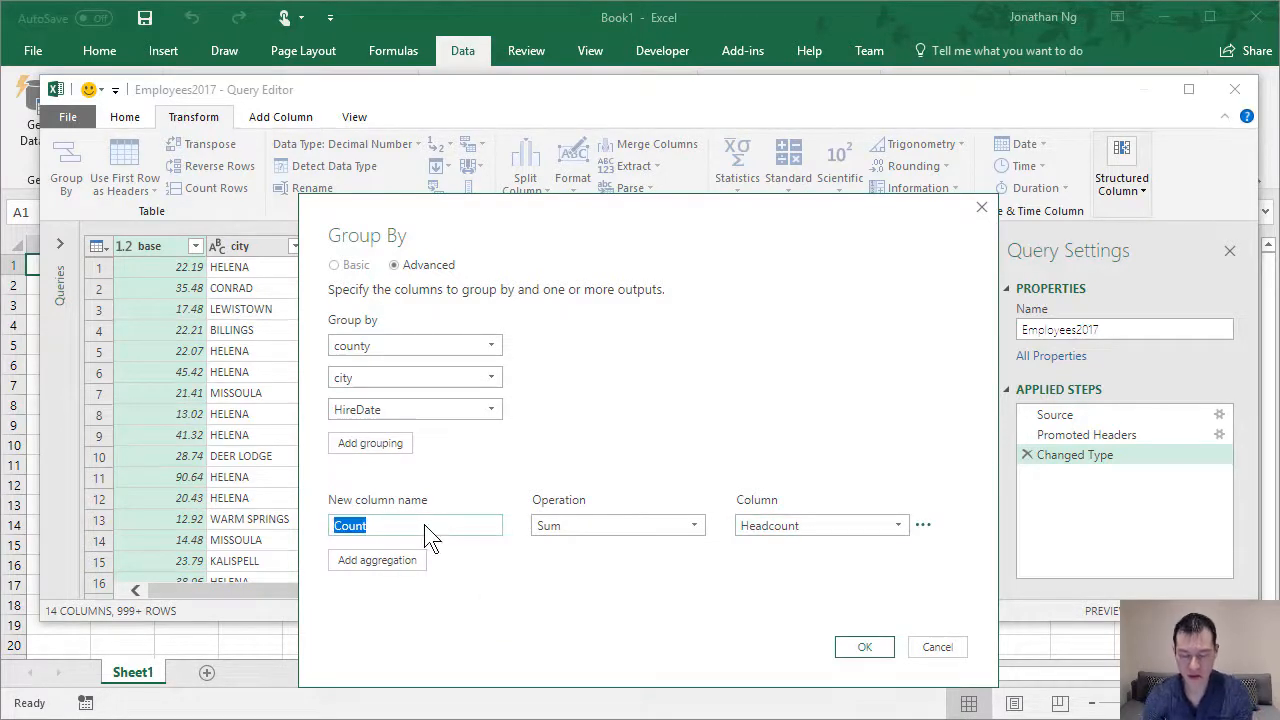
{"action": "type", "text": "Headcount"}
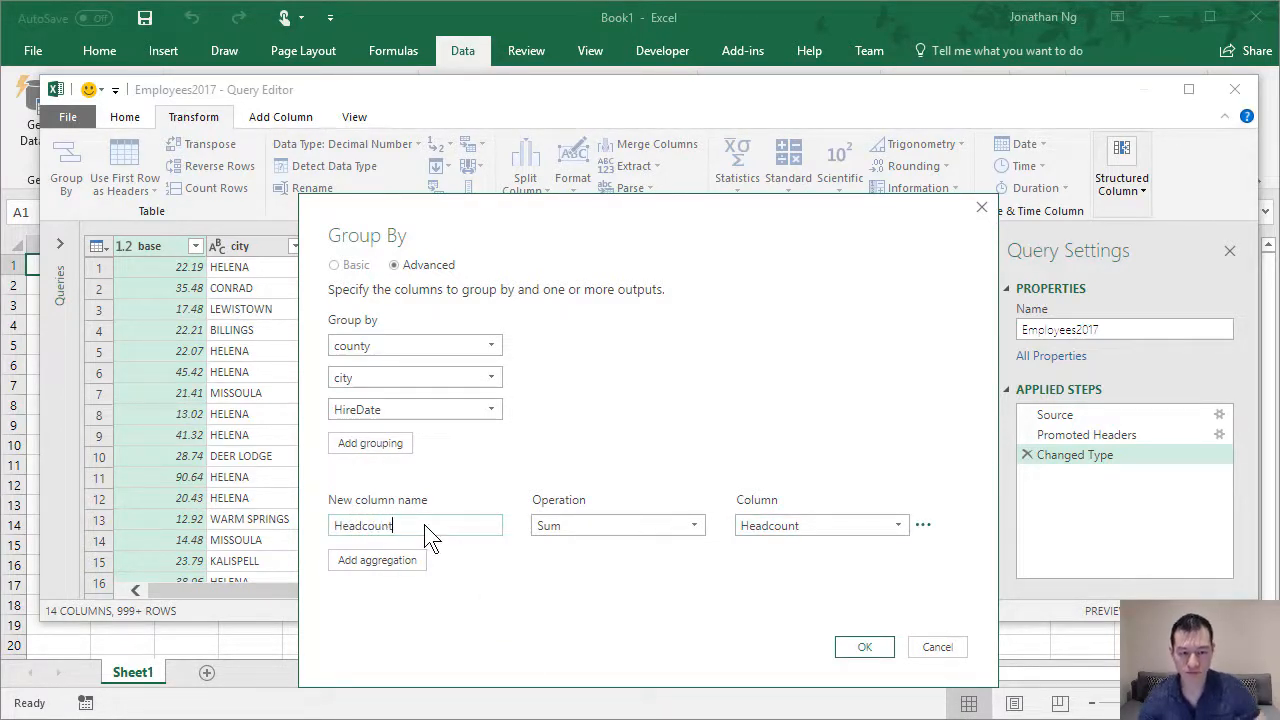
{"action": "left_click", "coordinate": [864, 646]}
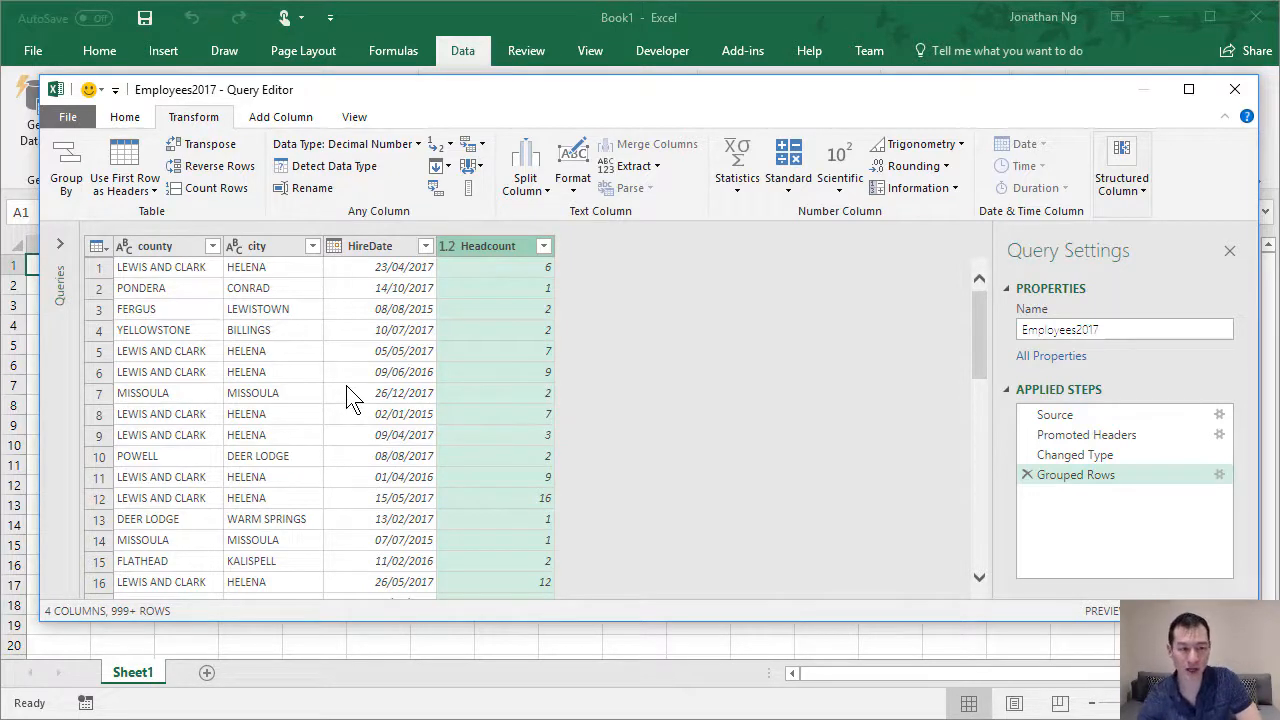
Close & Load the grouped query into a new worksheet table (7,950 rows)
{"action": "left_click", "coordinate": [124, 116]}
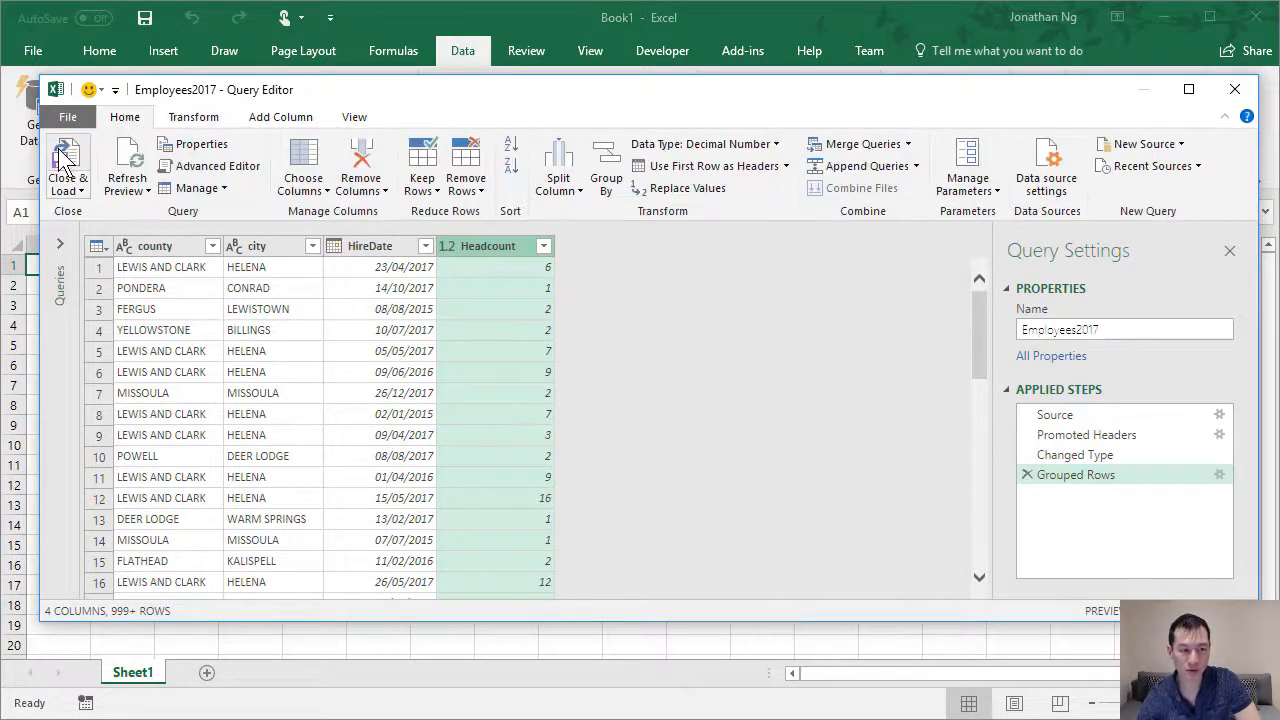
{"action": "left_click", "coordinate": [68, 164]}
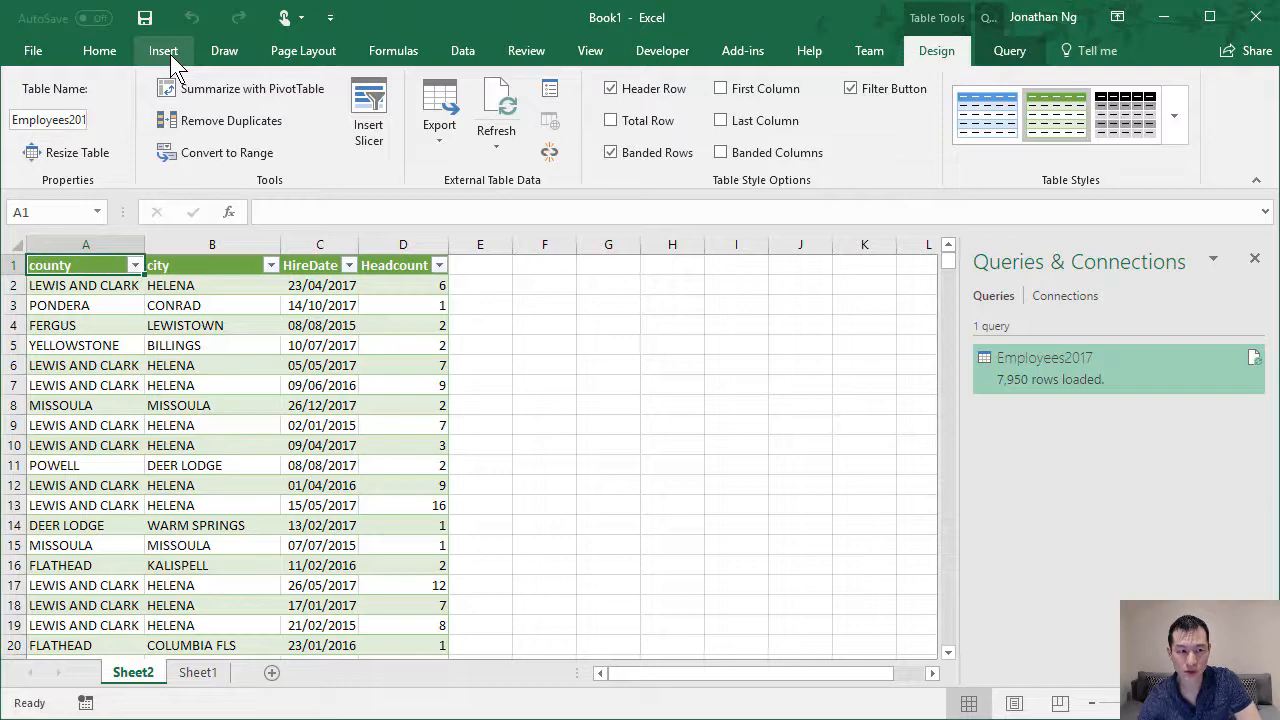
{"action": "left_click", "coordinate": [164, 50]}
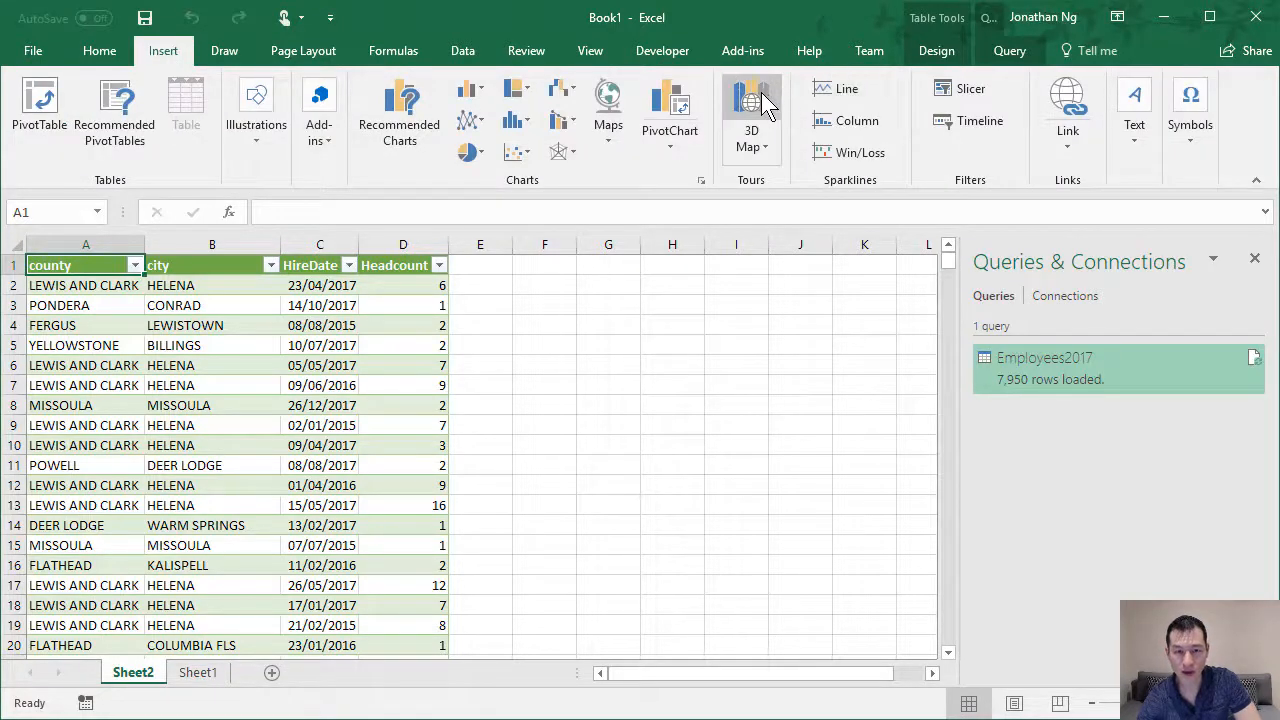
Launch 3D Map on the grouped table, plotting cities and counties on the globe
{"action": "left_click", "coordinate": [752, 110]}
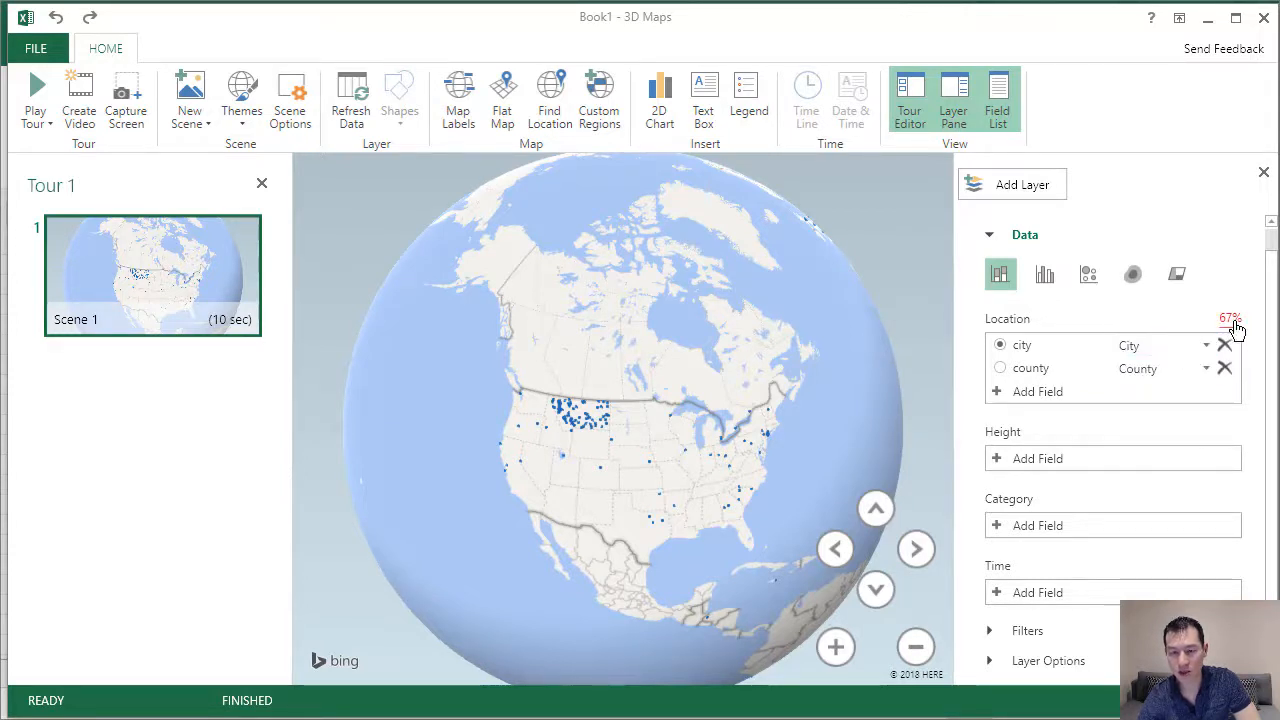
{"action": "mouse_move", "coordinate": [1232, 324]}
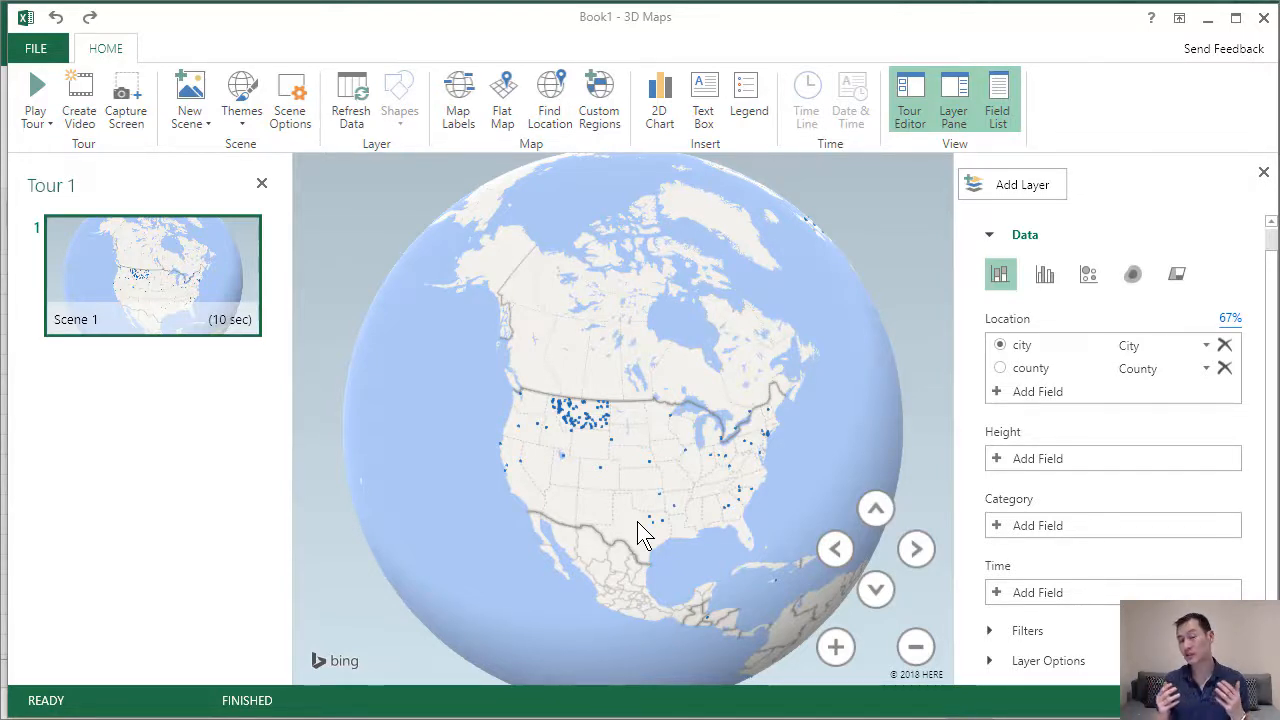
{"action": "mouse_move", "coordinate": [904, 250]}
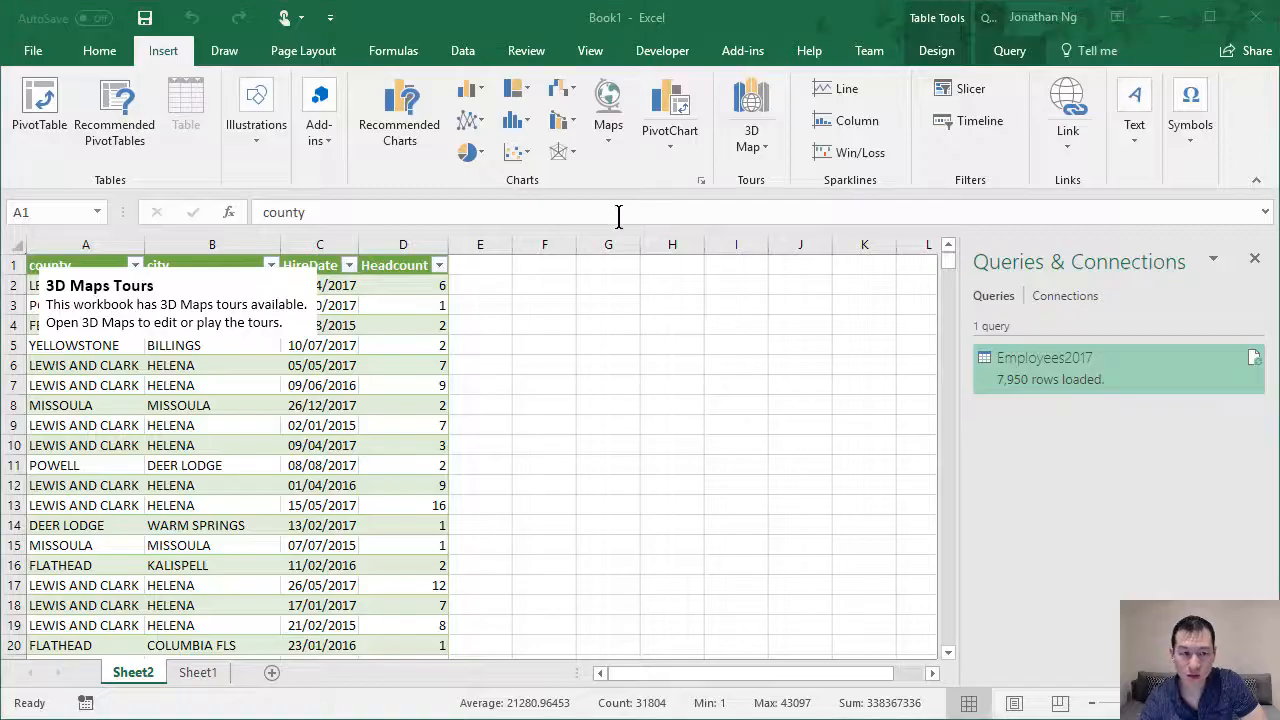
Reopen the Employees2017 query in the Query Editor
{"action": "left_click", "coordinate": [320, 384]}
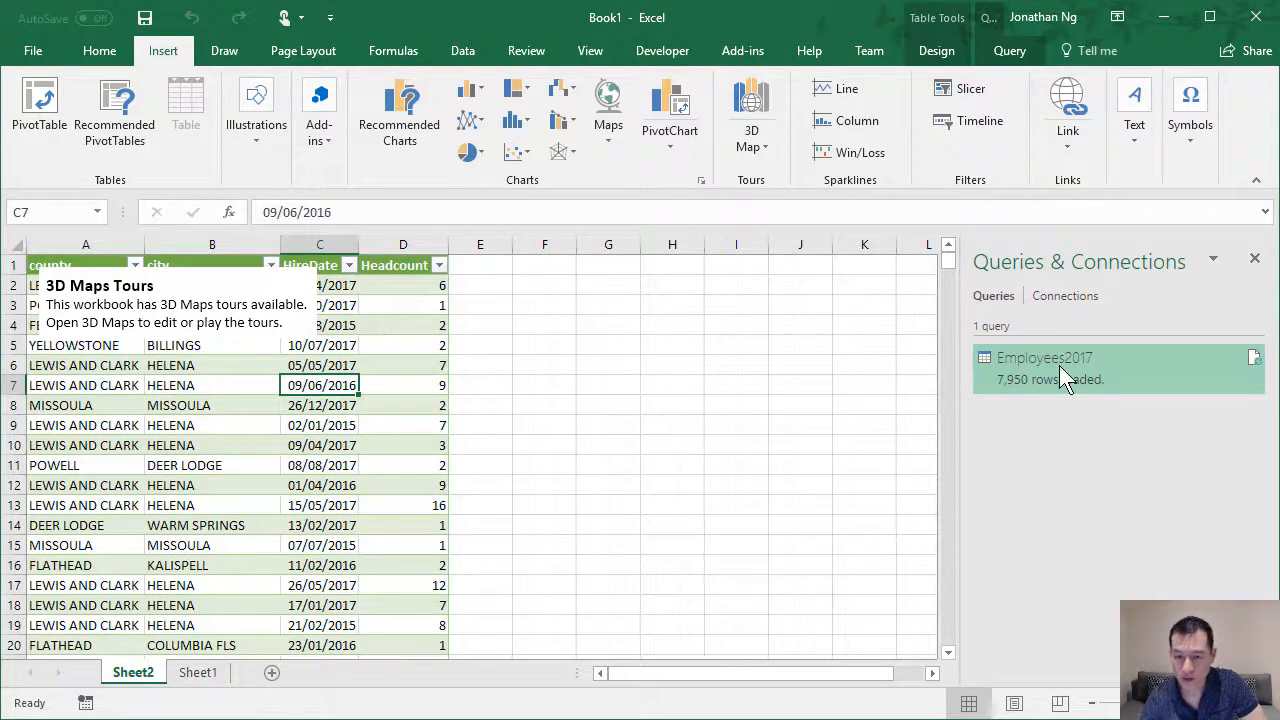
{"action": "right_click", "coordinate": [1044, 356]}
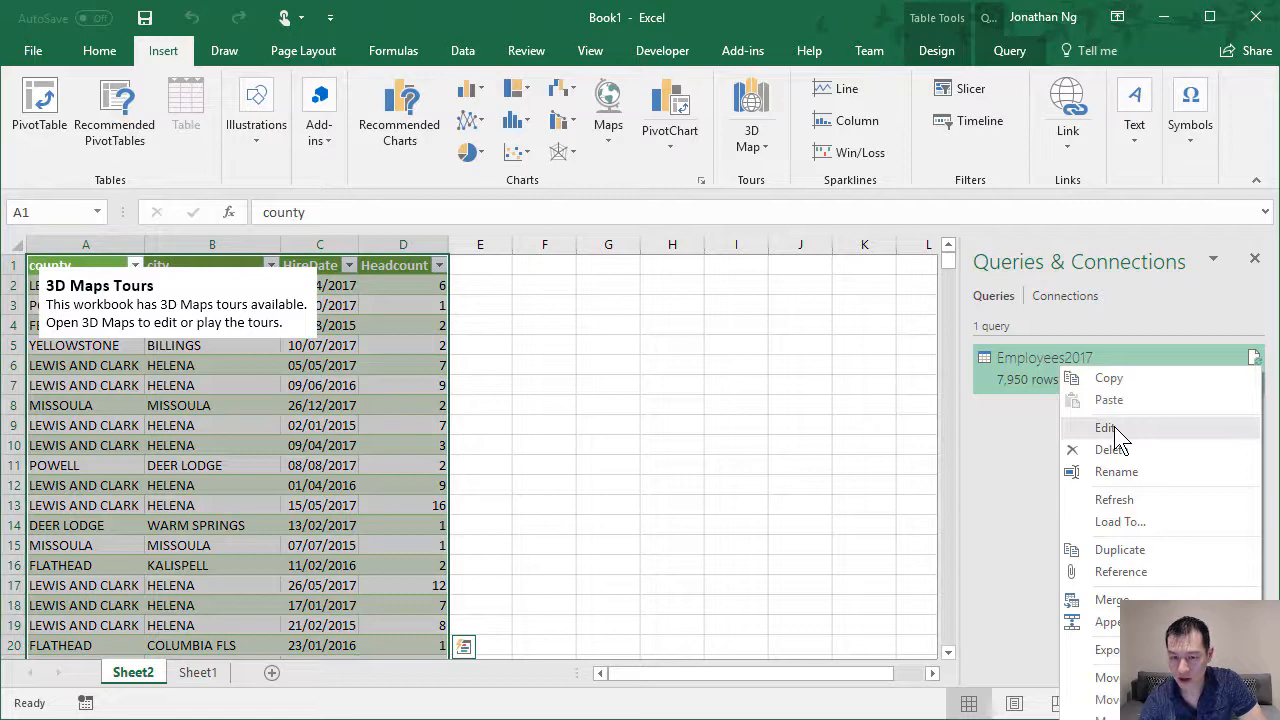
{"action": "left_click", "coordinate": [1104, 428]}
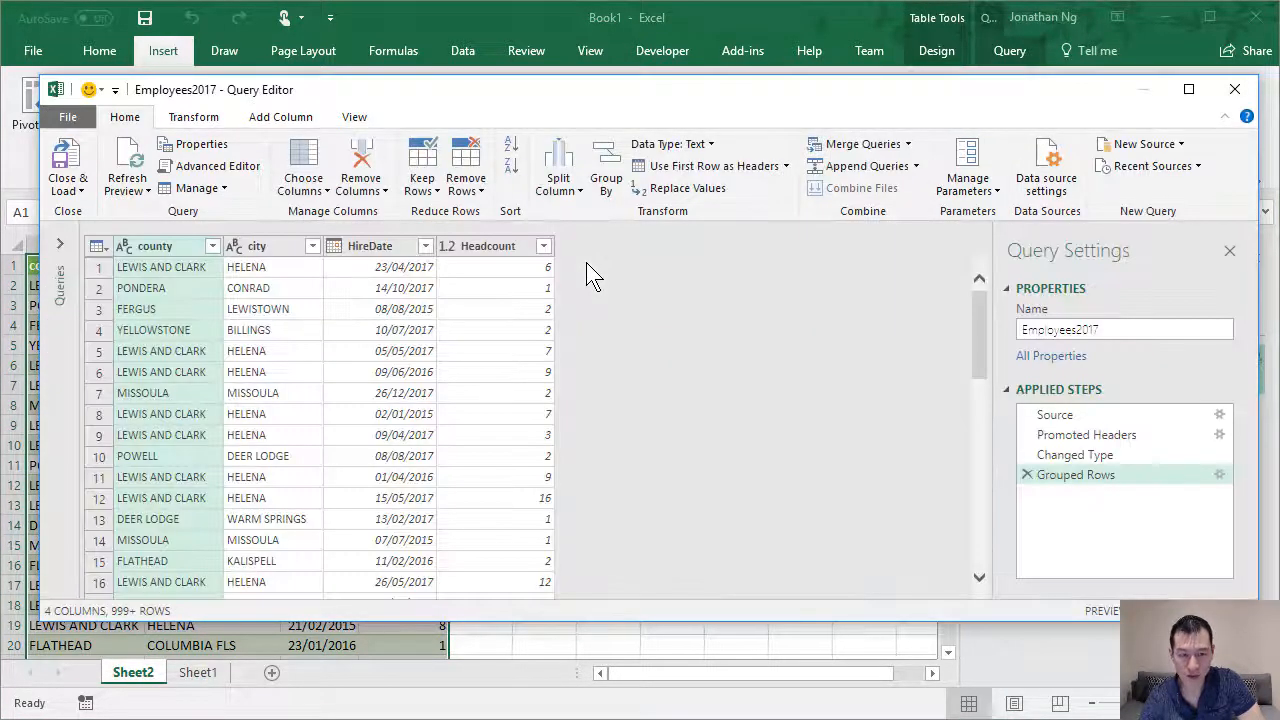
{"action": "mouse_move", "coordinate": [1076, 474]}
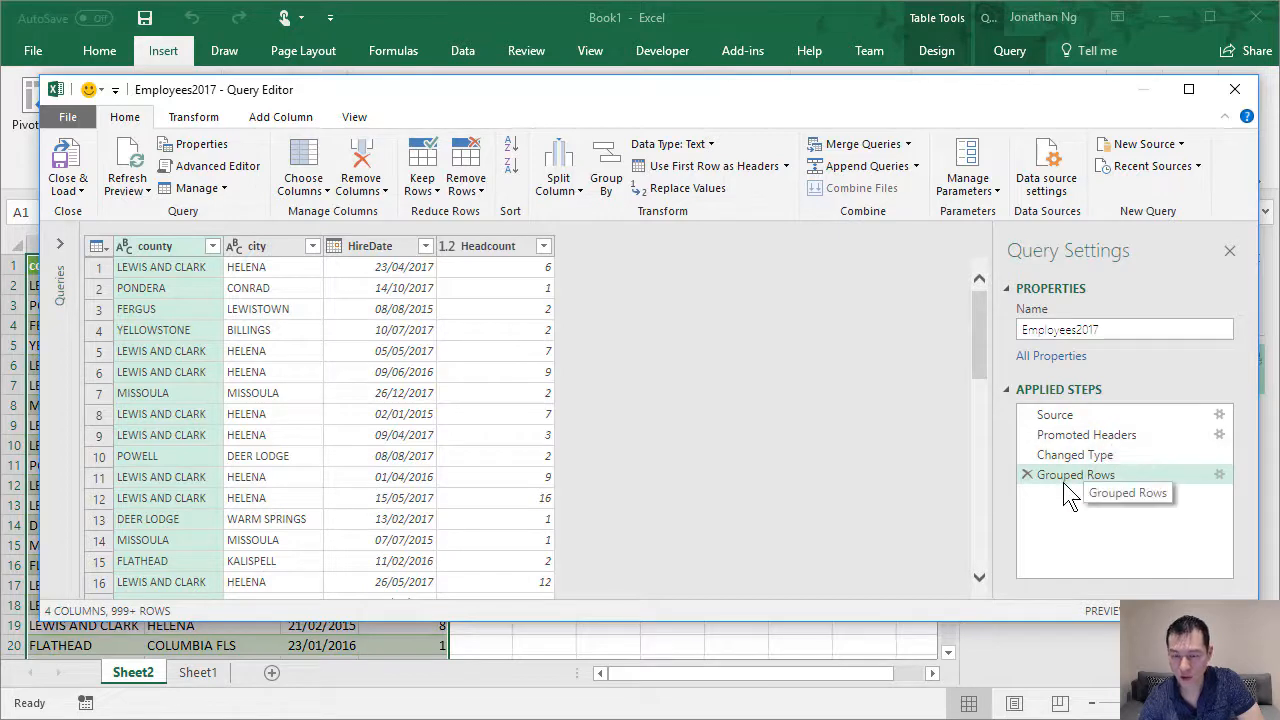
{"action": "mouse_move", "coordinate": [1084, 456]}
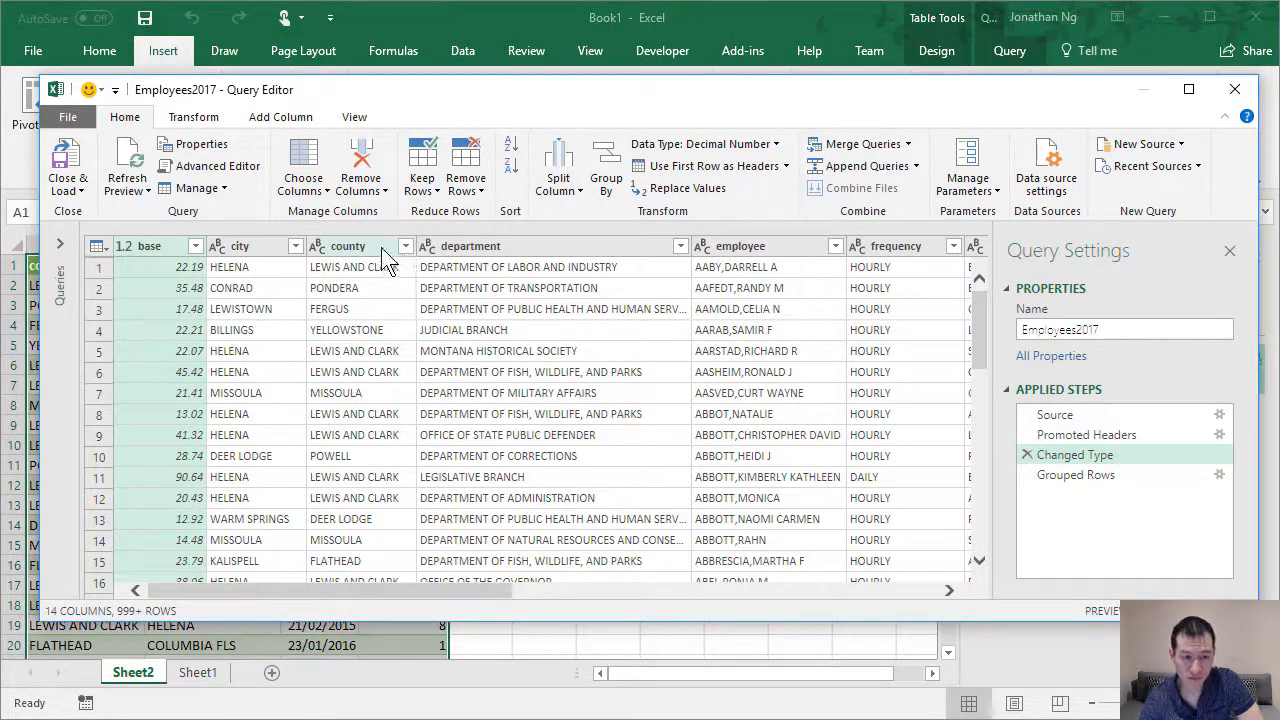
At the Changed Type step, start a Custom Column, raising the Insert Step warning
{"action": "left_click", "coordinate": [470, 244]}
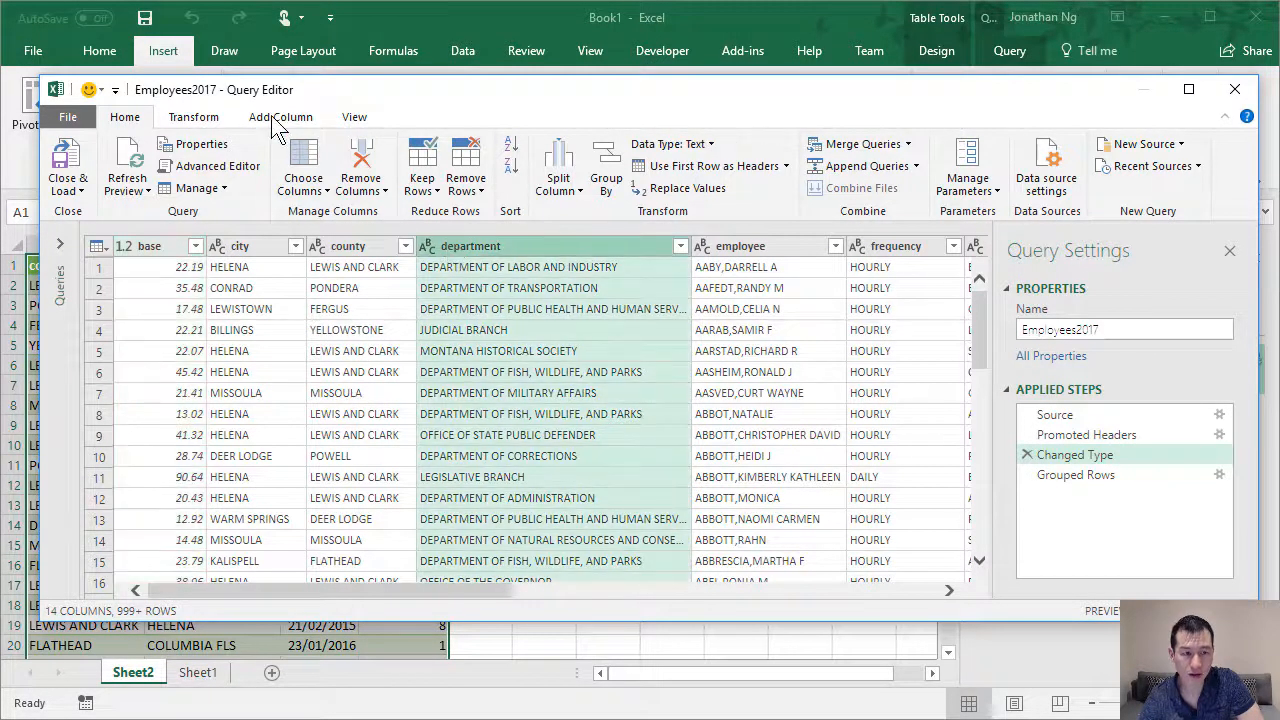
{"action": "left_click", "coordinate": [280, 116]}
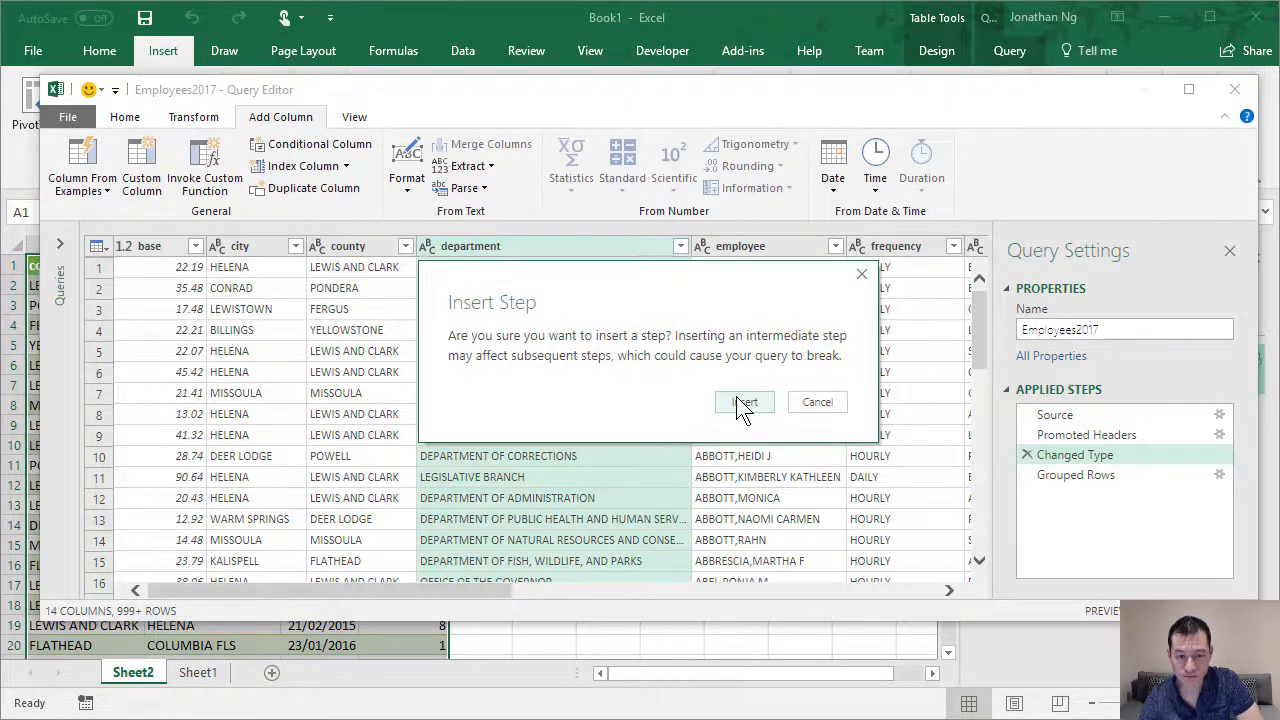
Insert a custom column named State with formula "Montana" before Grouped Rows
{"action": "left_click", "coordinate": [744, 400]}
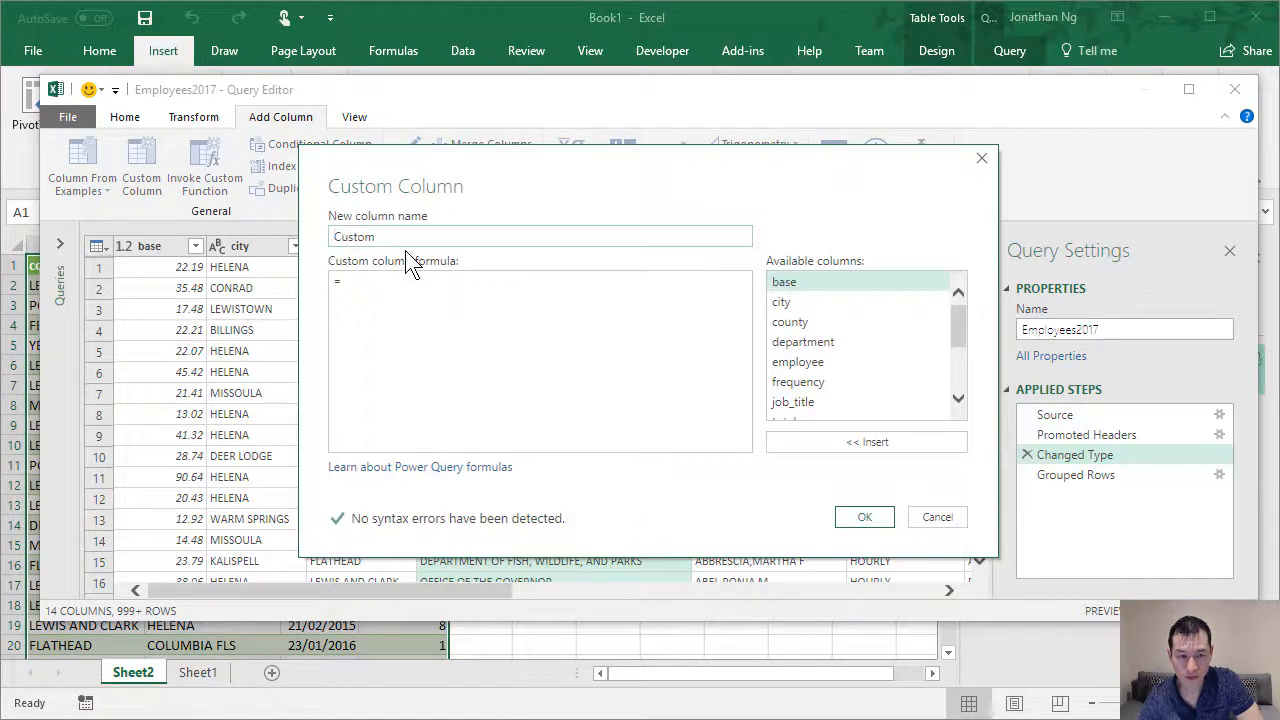
{"action": "type", "text": "s"}
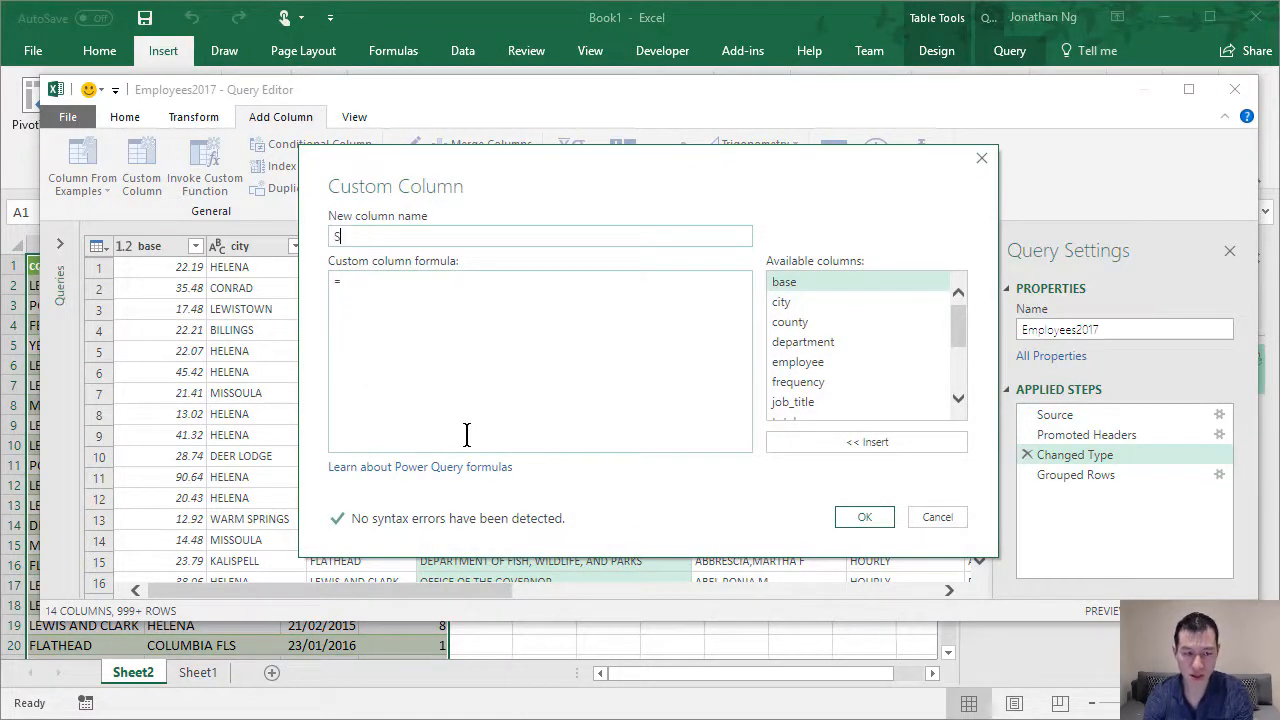
{"action": "type", "text": "tate"}
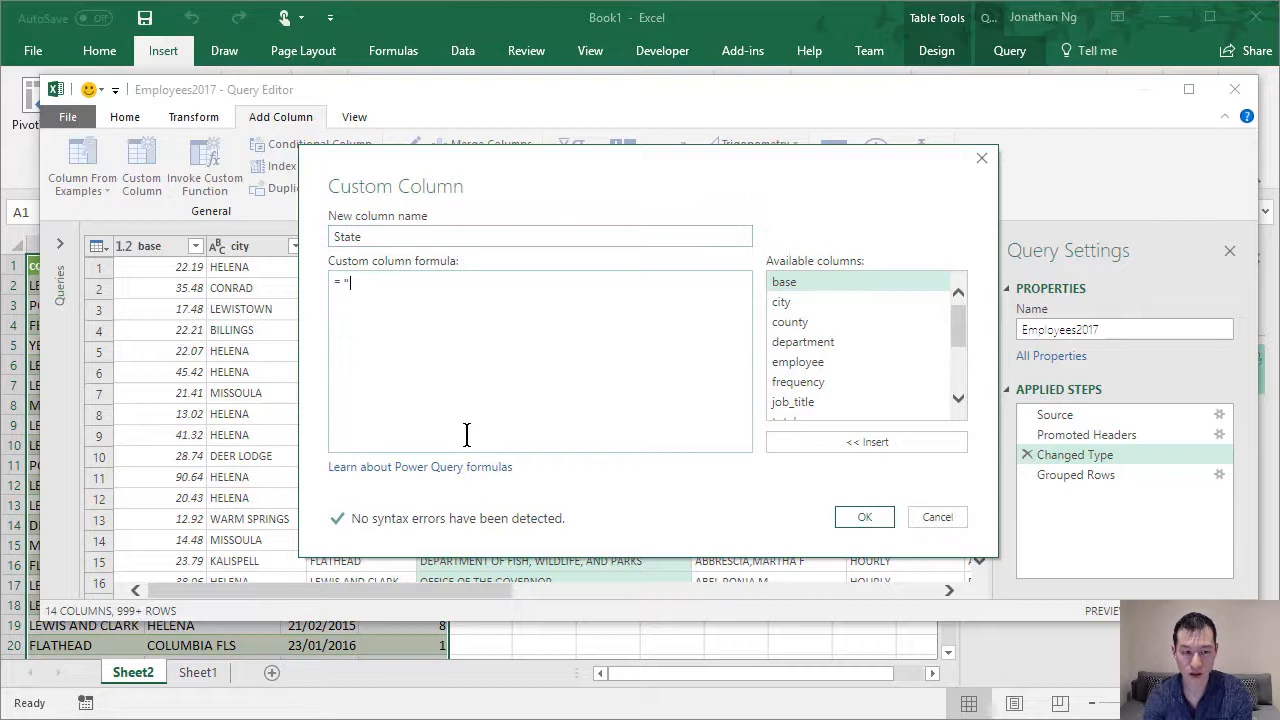
{"action": "type", "text": "Monta"}
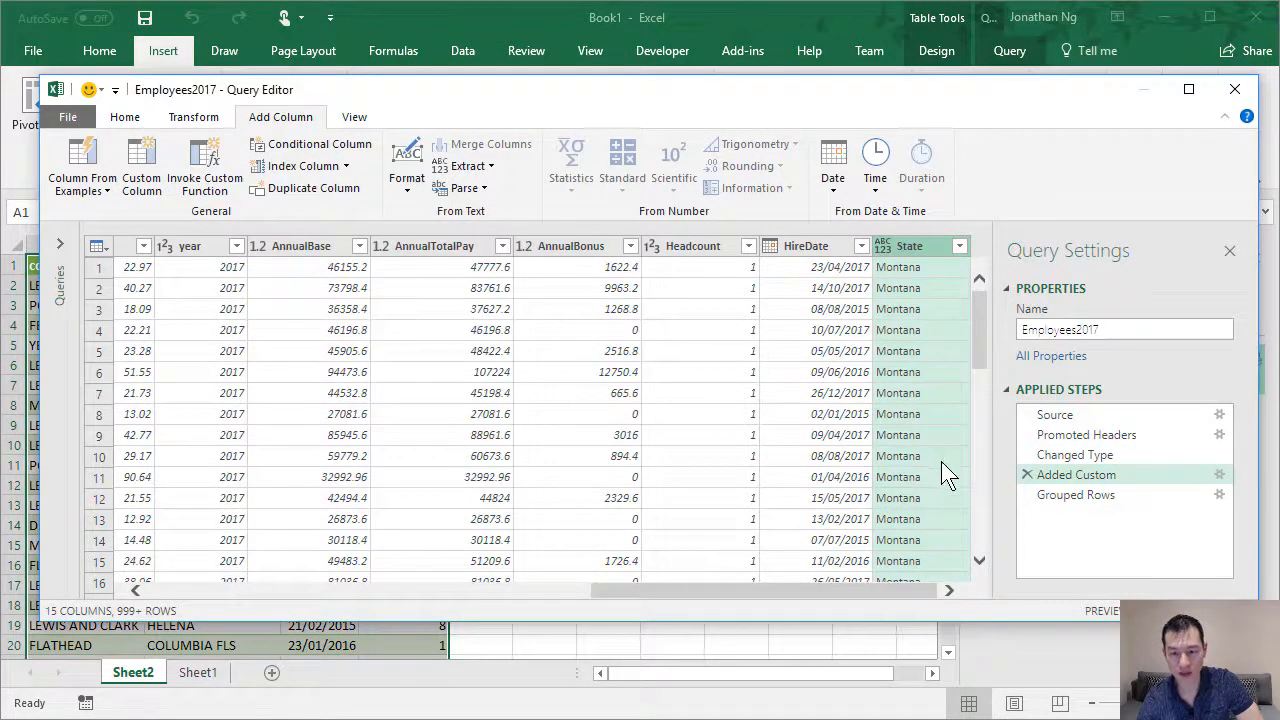
Edit the Grouped Rows step to also group by State, giving a five-column result
{"action": "left_click", "coordinate": [1076, 494]}
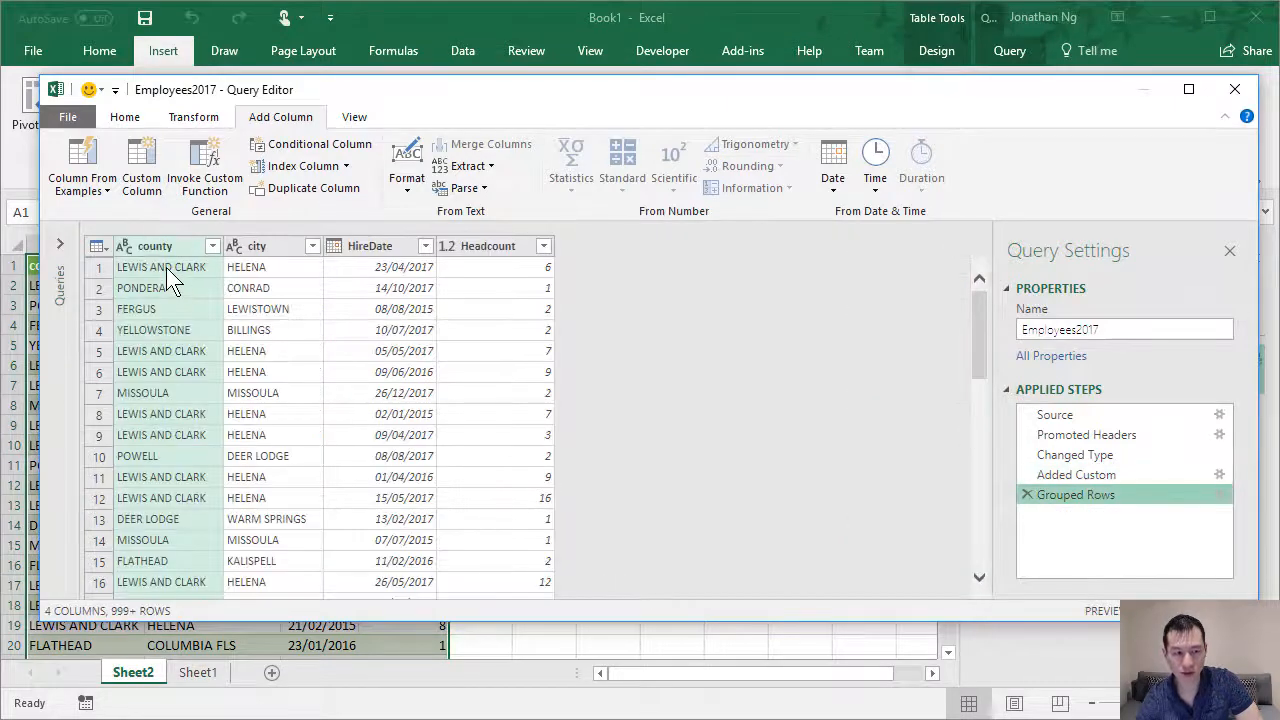
{"action": "mouse_move", "coordinate": [1218, 496]}
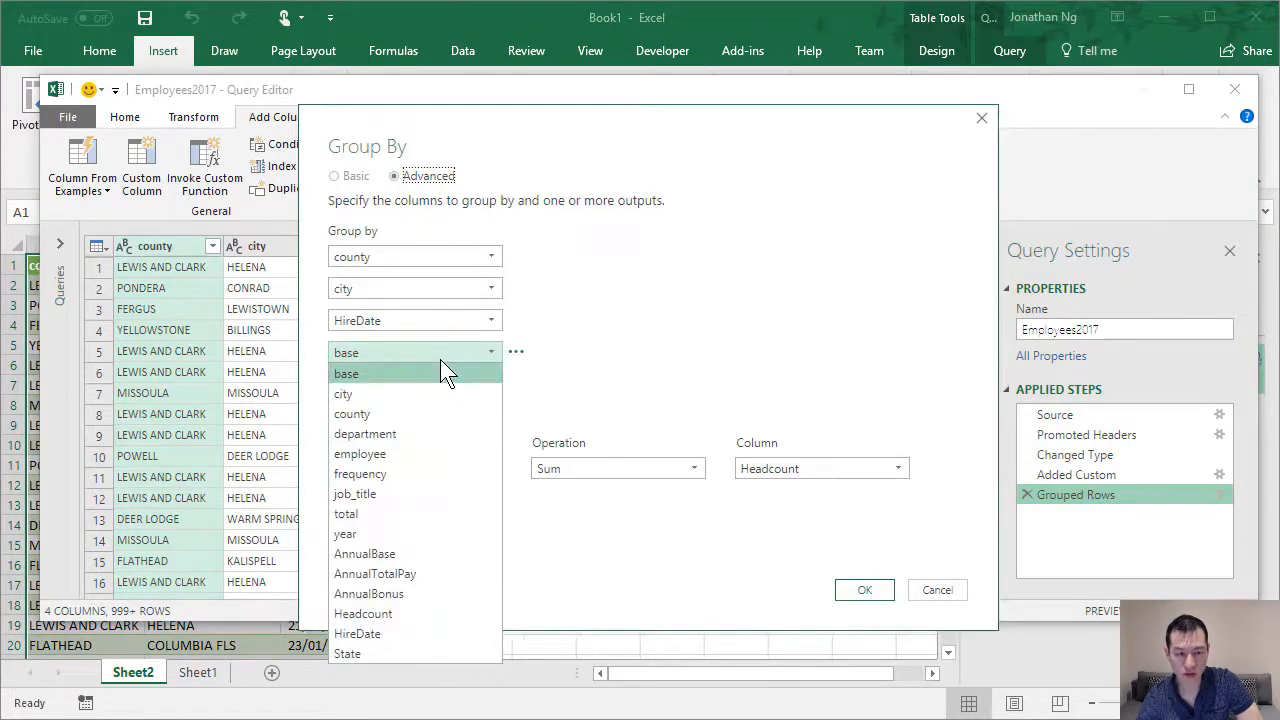
{"action": "mouse_move", "coordinate": [360, 452]}
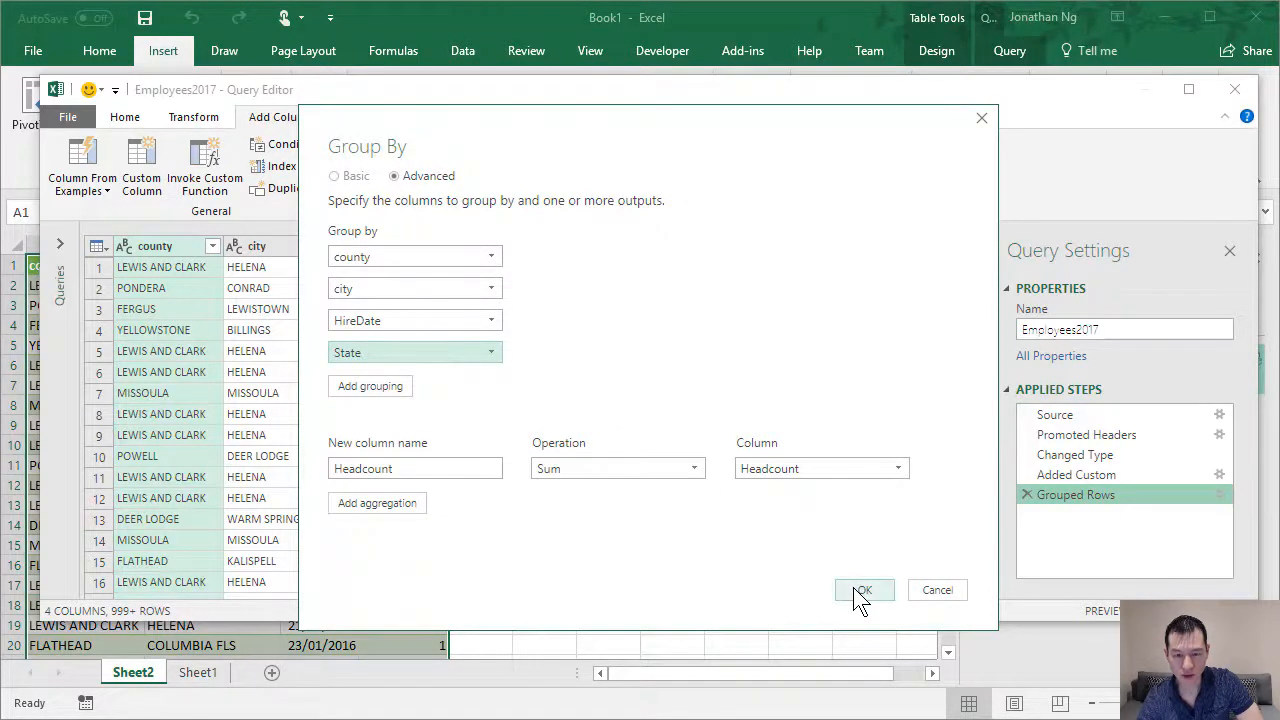
{"action": "left_click", "coordinate": [862, 590]}
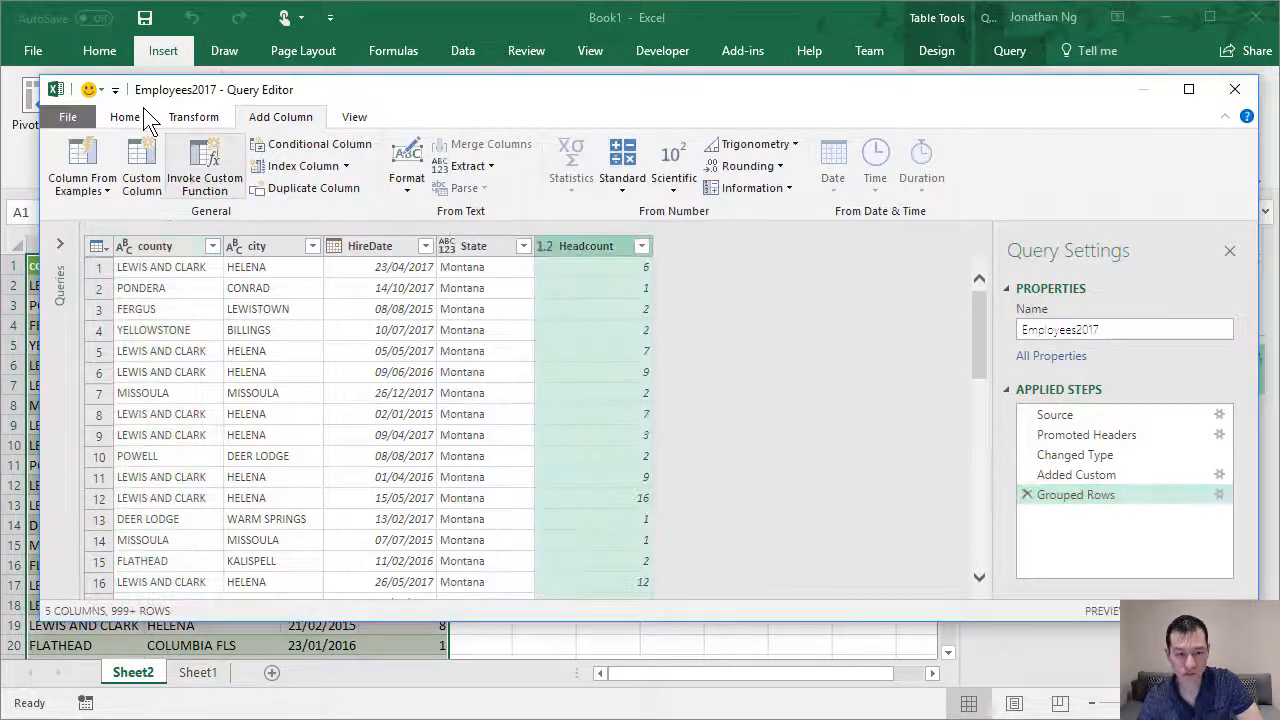
{"action": "left_click", "coordinate": [124, 116]}
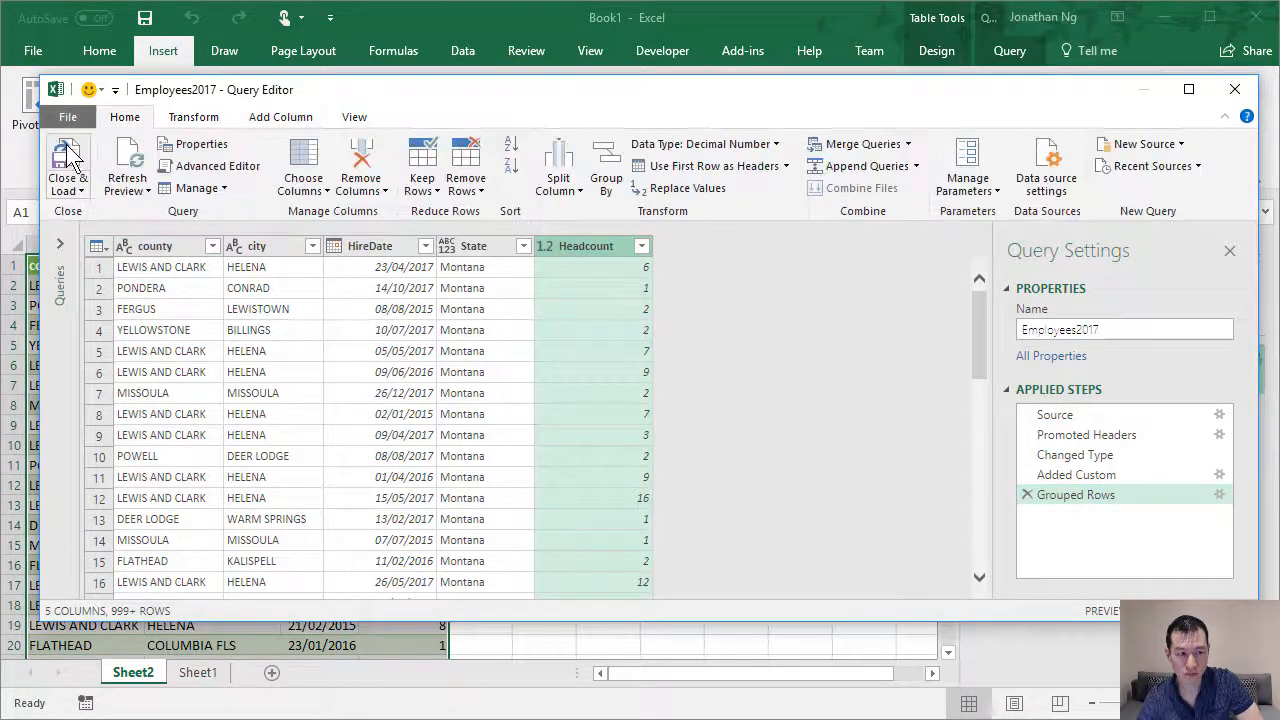
Close & Load the updated table with State and reopen the existing 3D Maps tour
{"action": "left_click", "coordinate": [68, 160]}
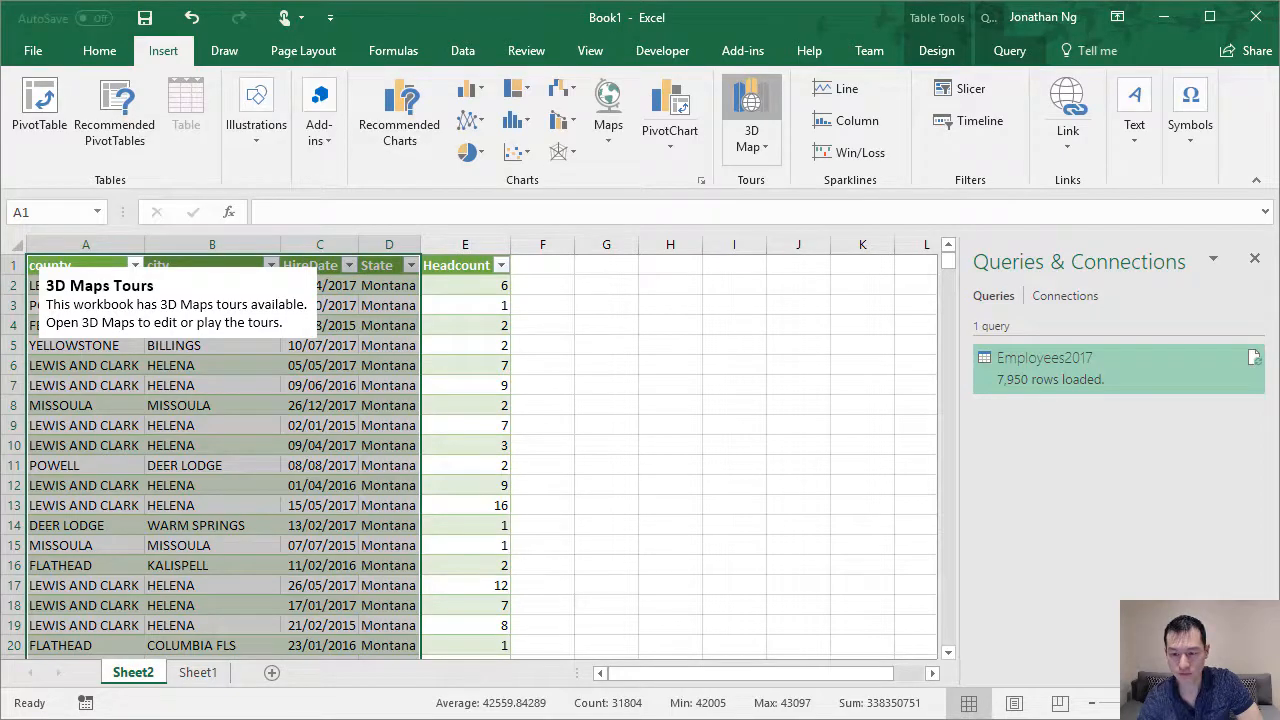
{"action": "left_click", "coordinate": [752, 110]}
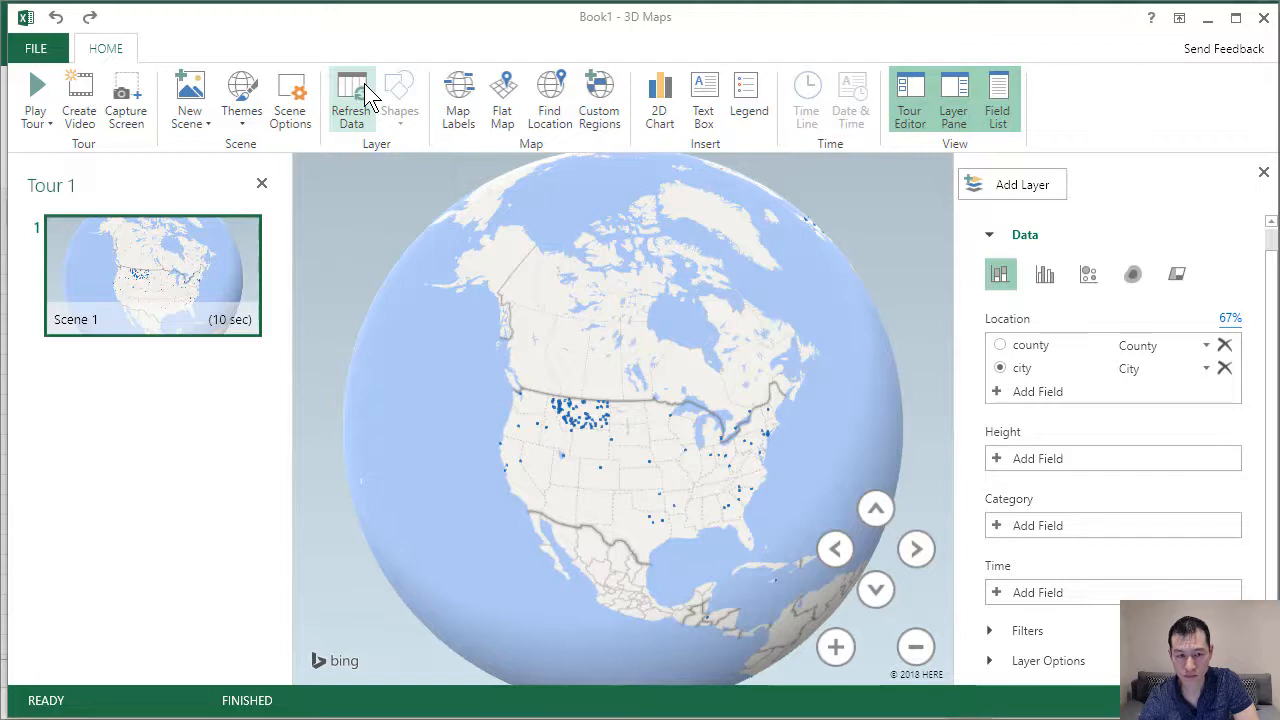
{"action": "mouse_move", "coordinate": [358, 136]}
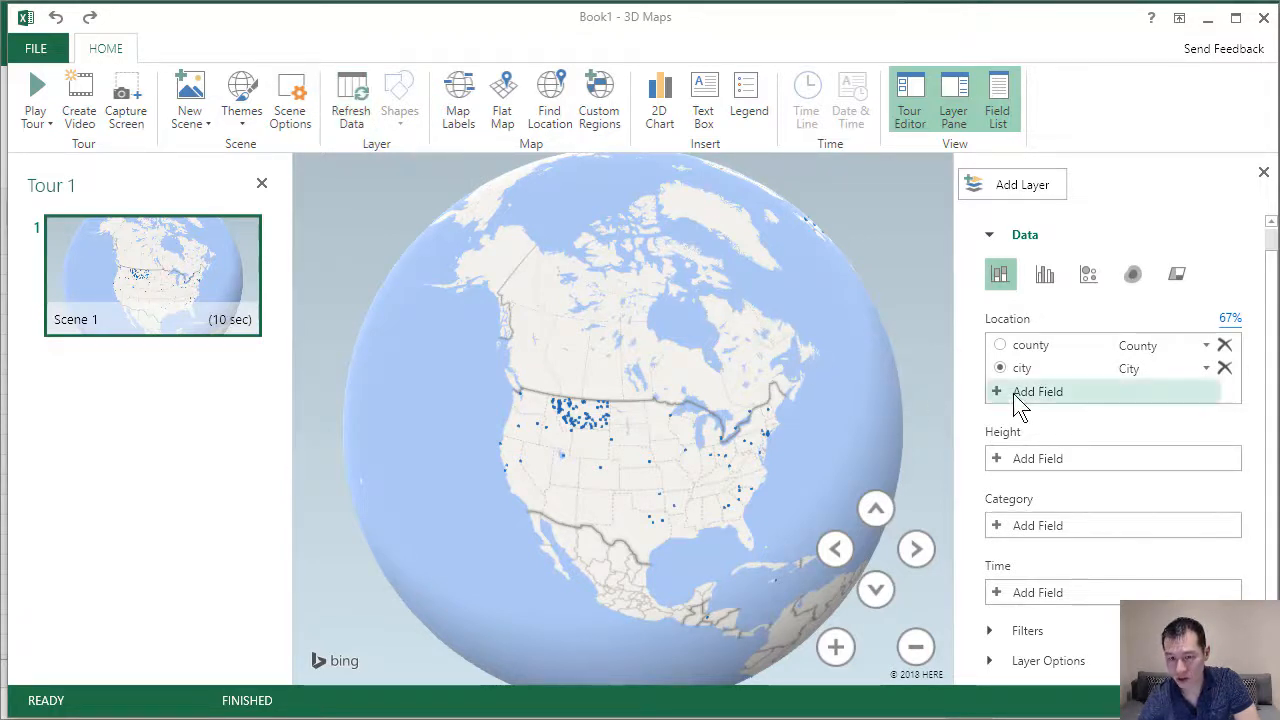
Add State to the layer's Location as a State/Province field
{"action": "left_click", "coordinate": [1038, 390]}
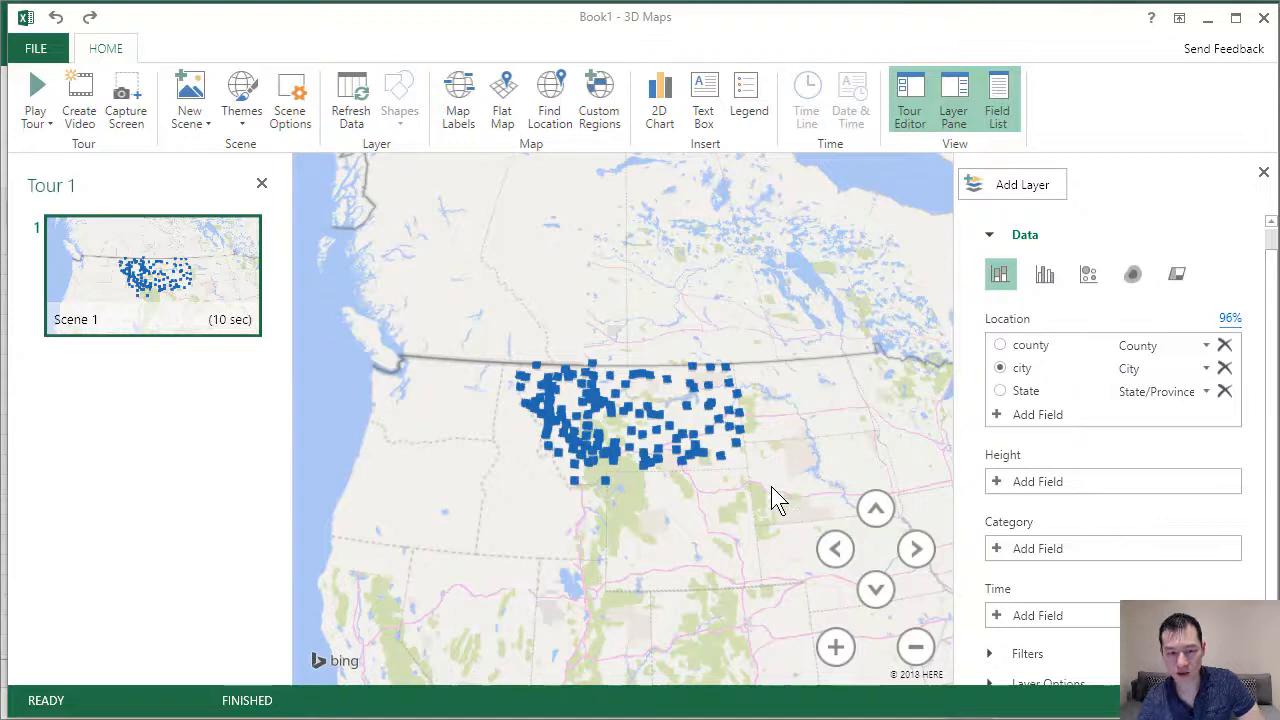
{"action": "mouse_move", "coordinate": [756, 450]}
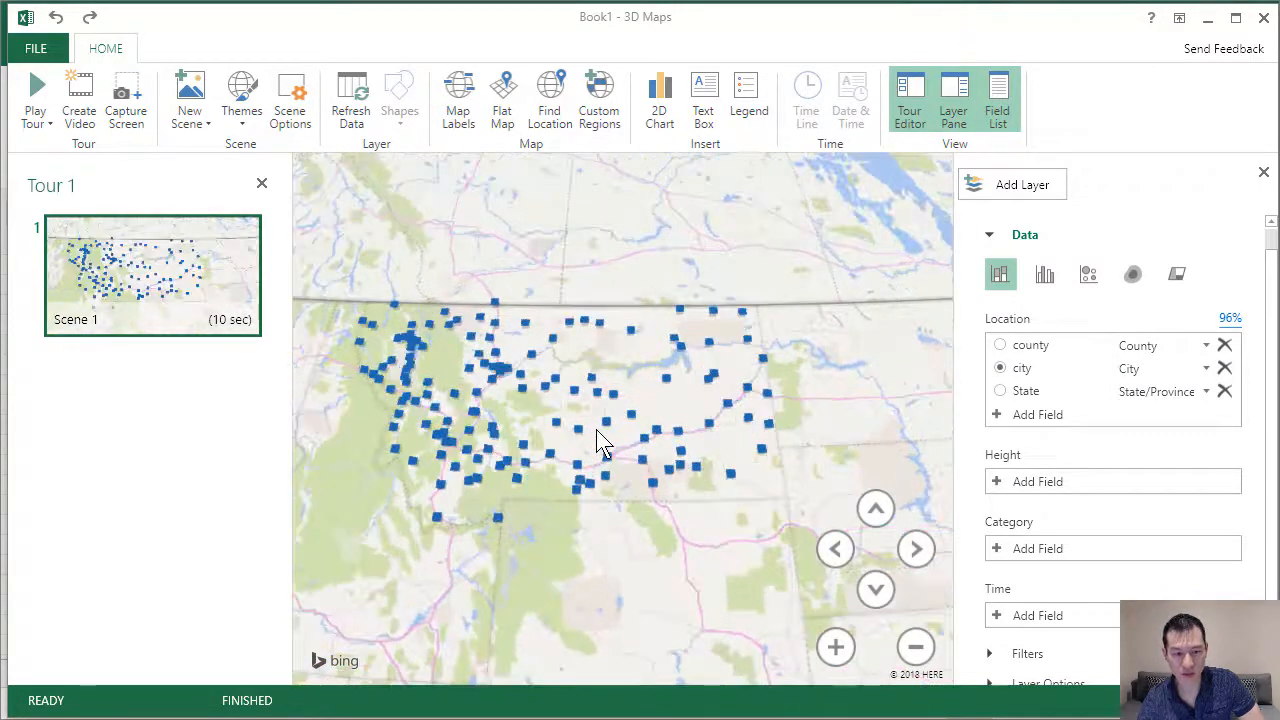
Tilt the Montana map down three notches into a low, angled perspective
{"action": "left_click", "coordinate": [876, 508]}
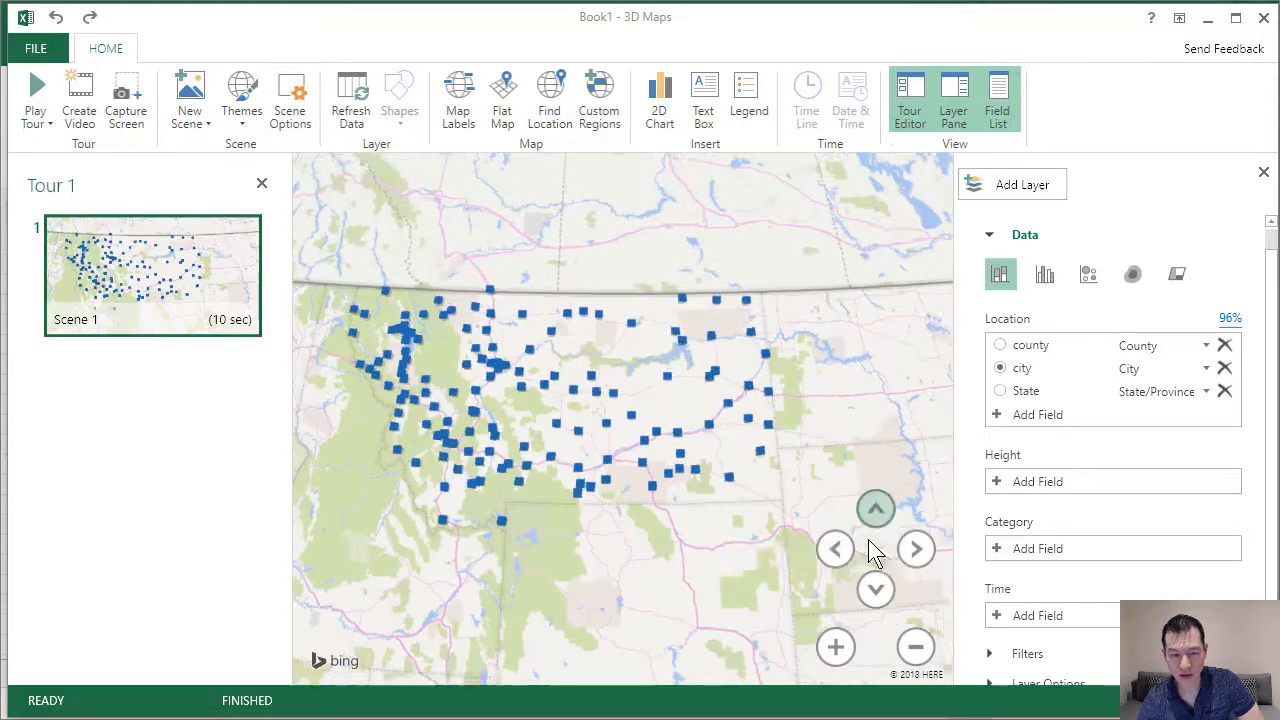
{"action": "left_click", "coordinate": [876, 588]}
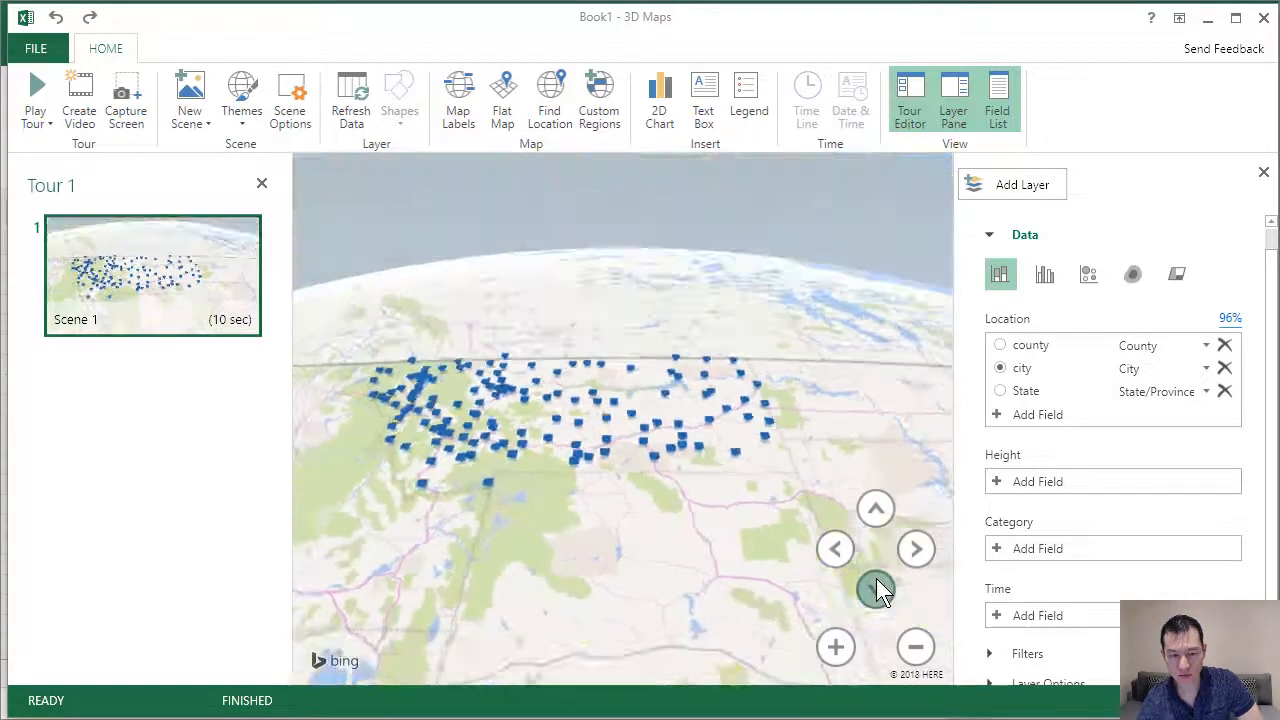
{"action": "left_click", "coordinate": [876, 588]}
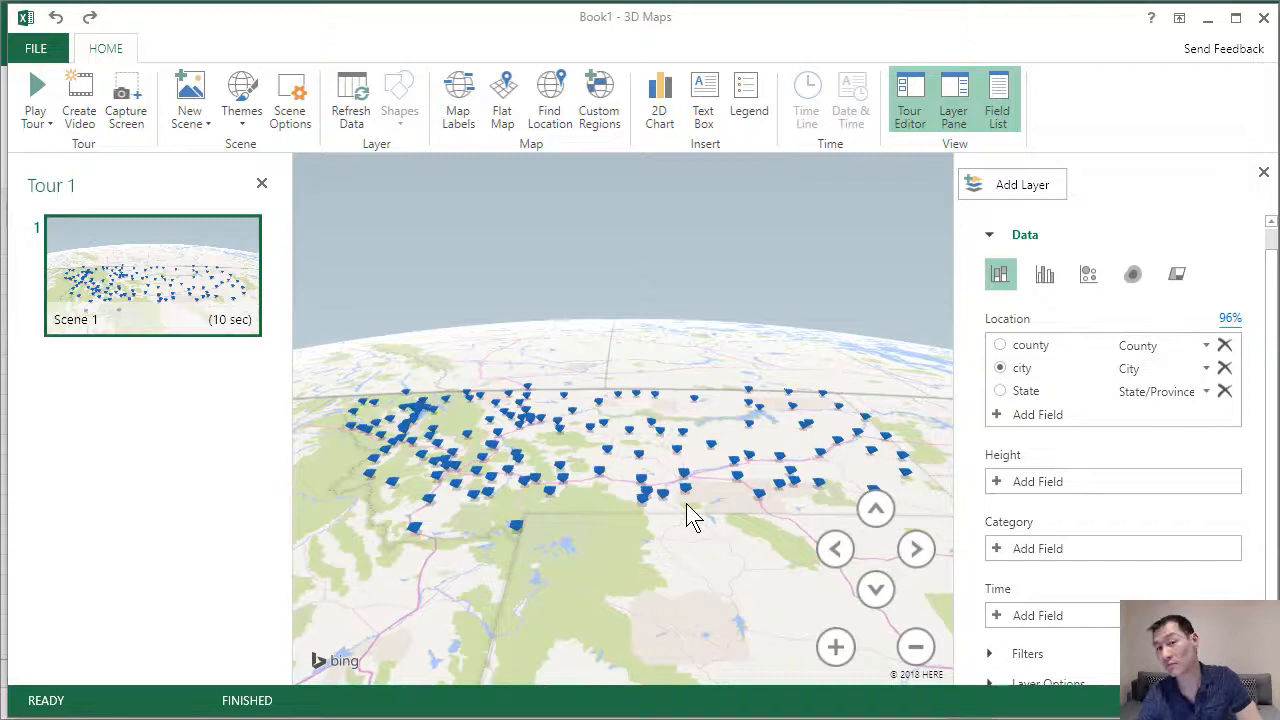
{"action": "mouse_move", "coordinate": [1036, 480]}
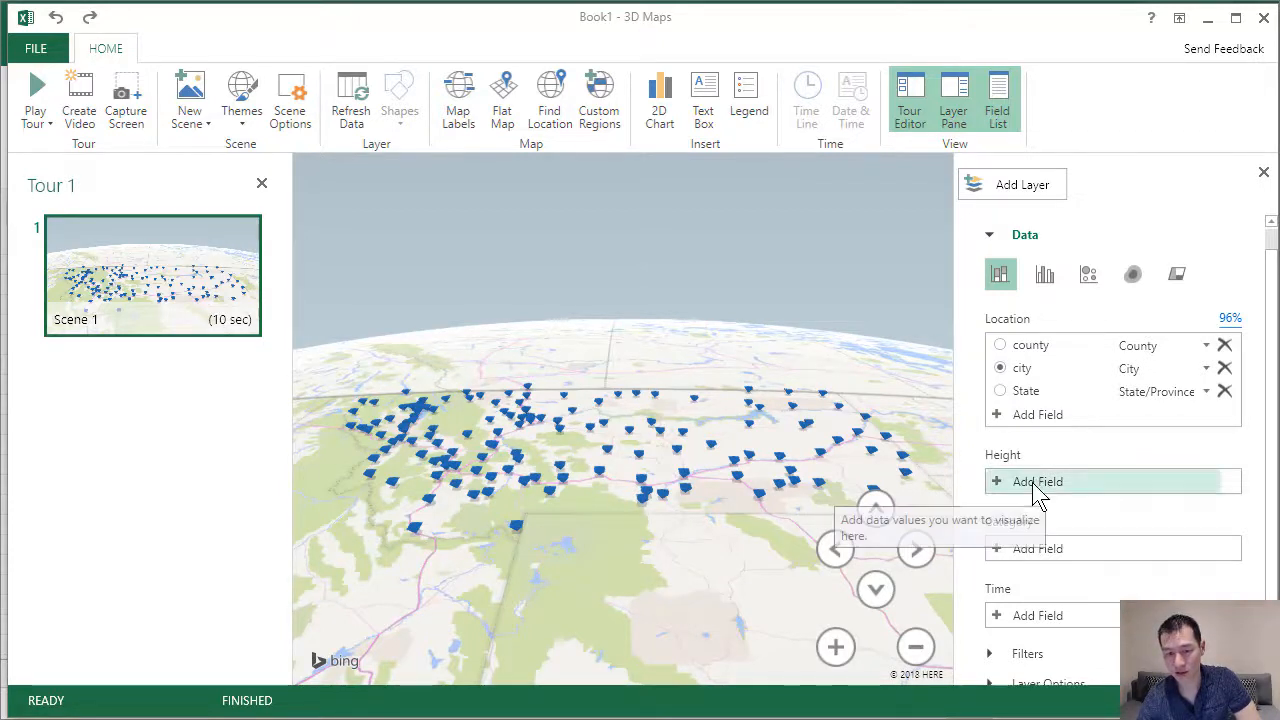
Set column Height to Headcount (Sum) and Category to county
{"action": "left_click", "coordinate": [1036, 480]}
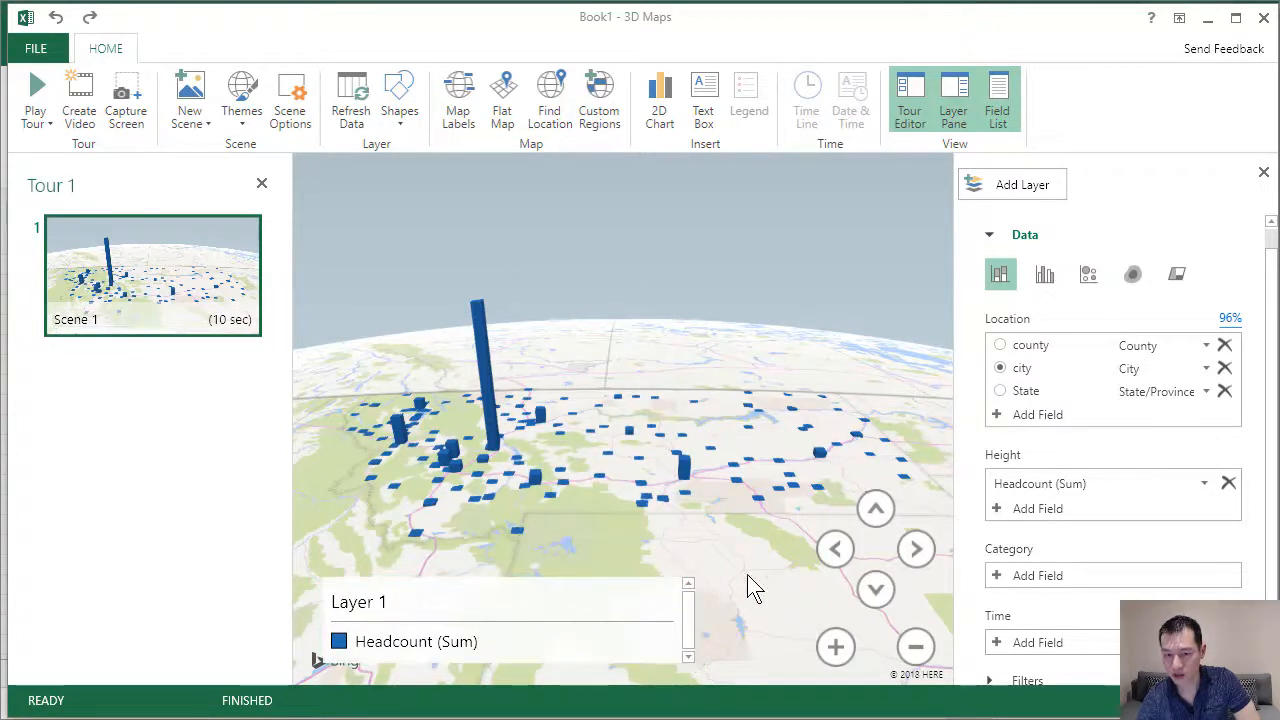
{"action": "mouse_move", "coordinate": [1036, 576]}
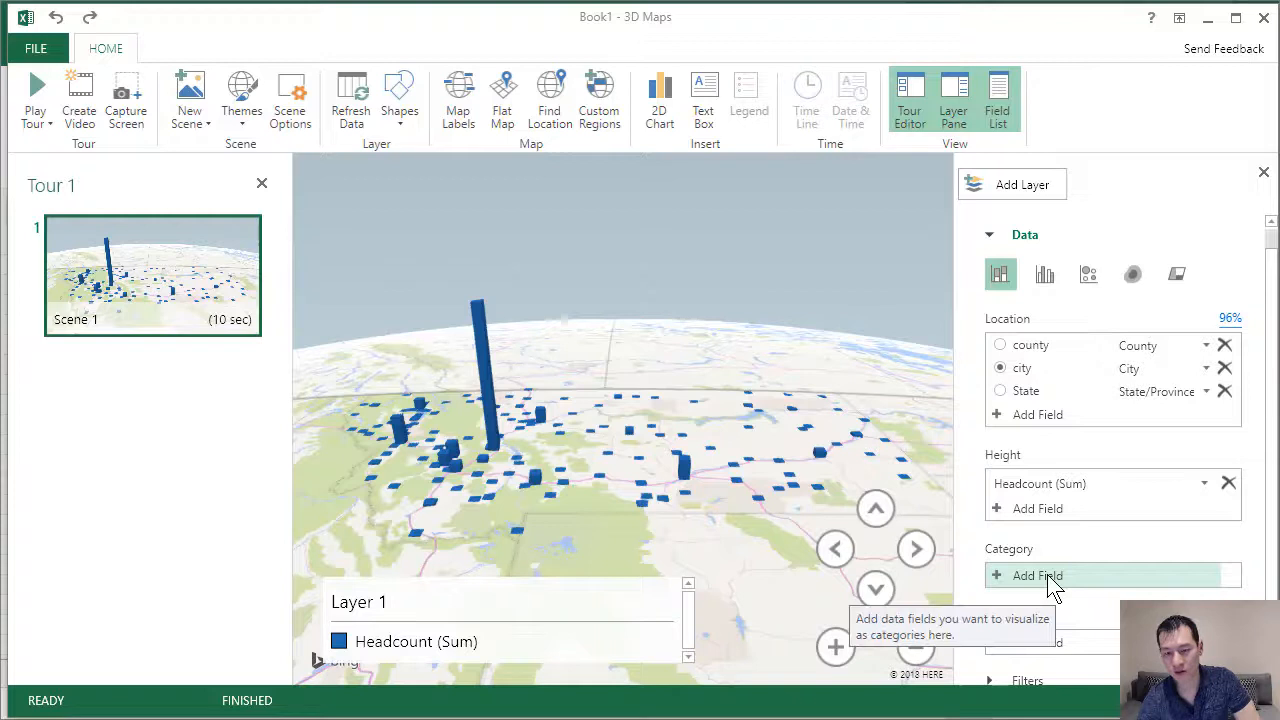
{"action": "left_click", "coordinate": [1036, 576]}
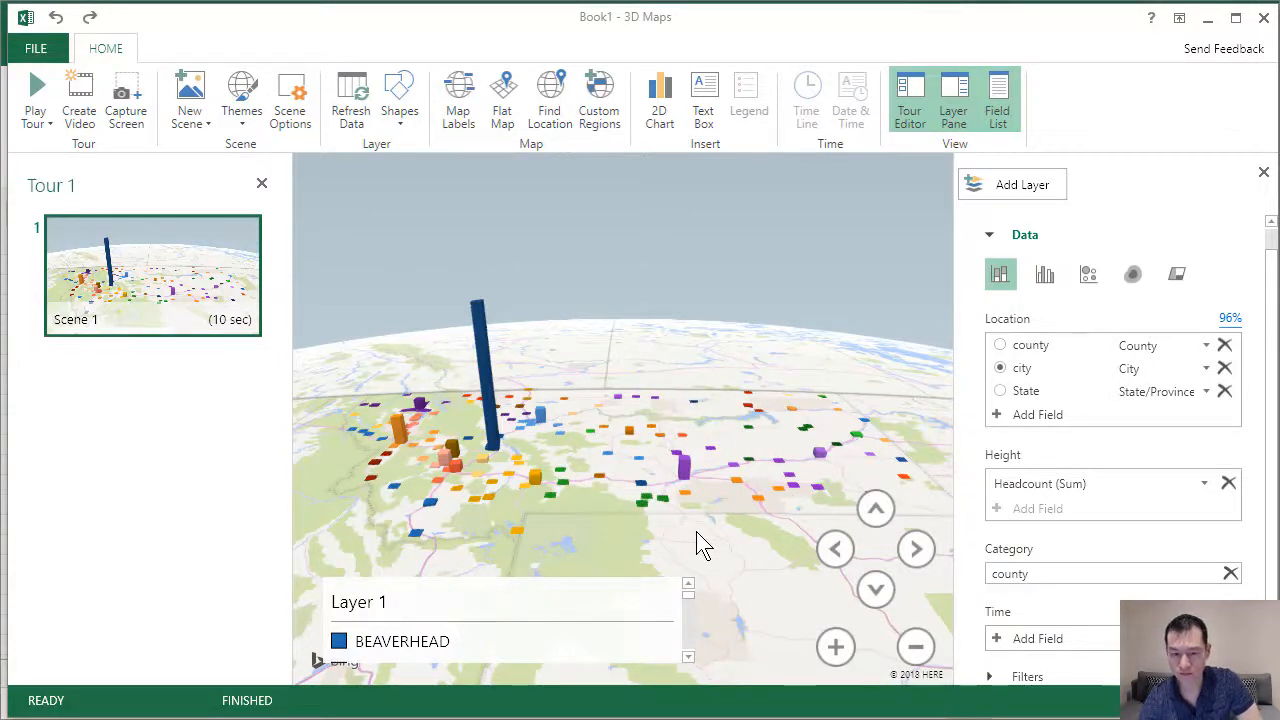
{"action": "mouse_move", "coordinate": [1036, 638]}
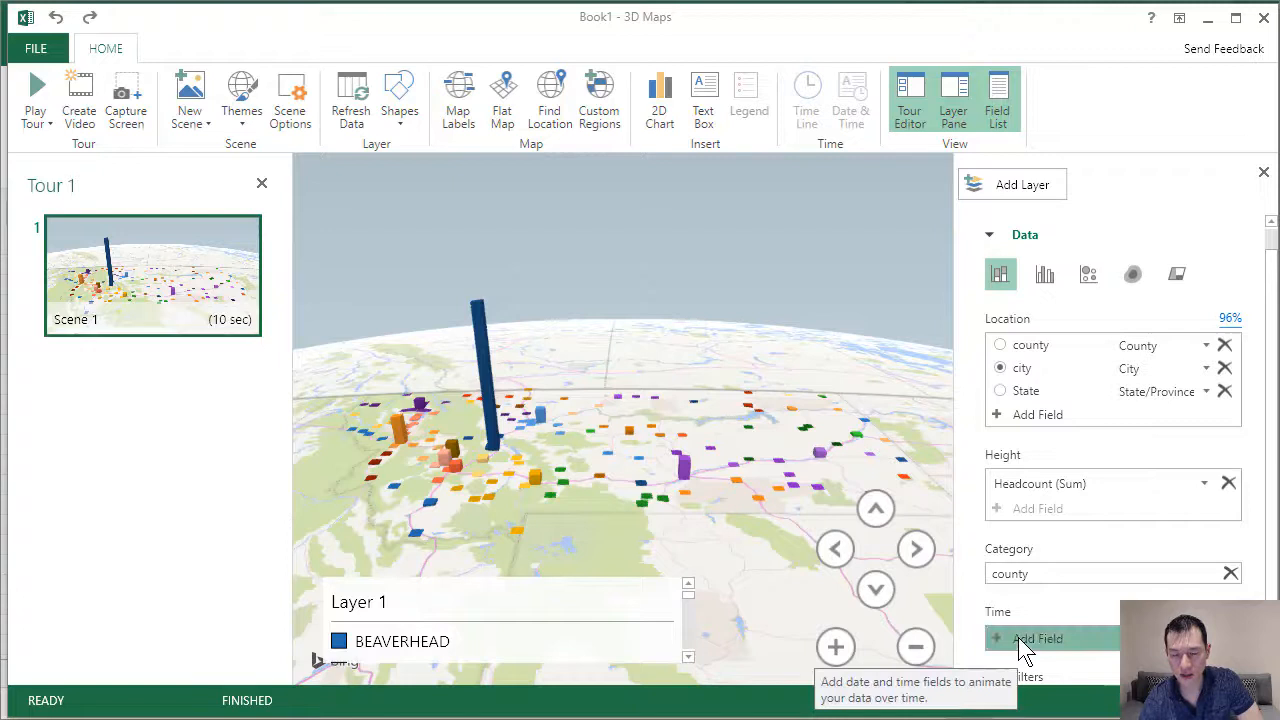
Set HireDate as the Time field and play the timeline through to 28/12/2017
{"action": "left_click", "coordinate": [1036, 638]}
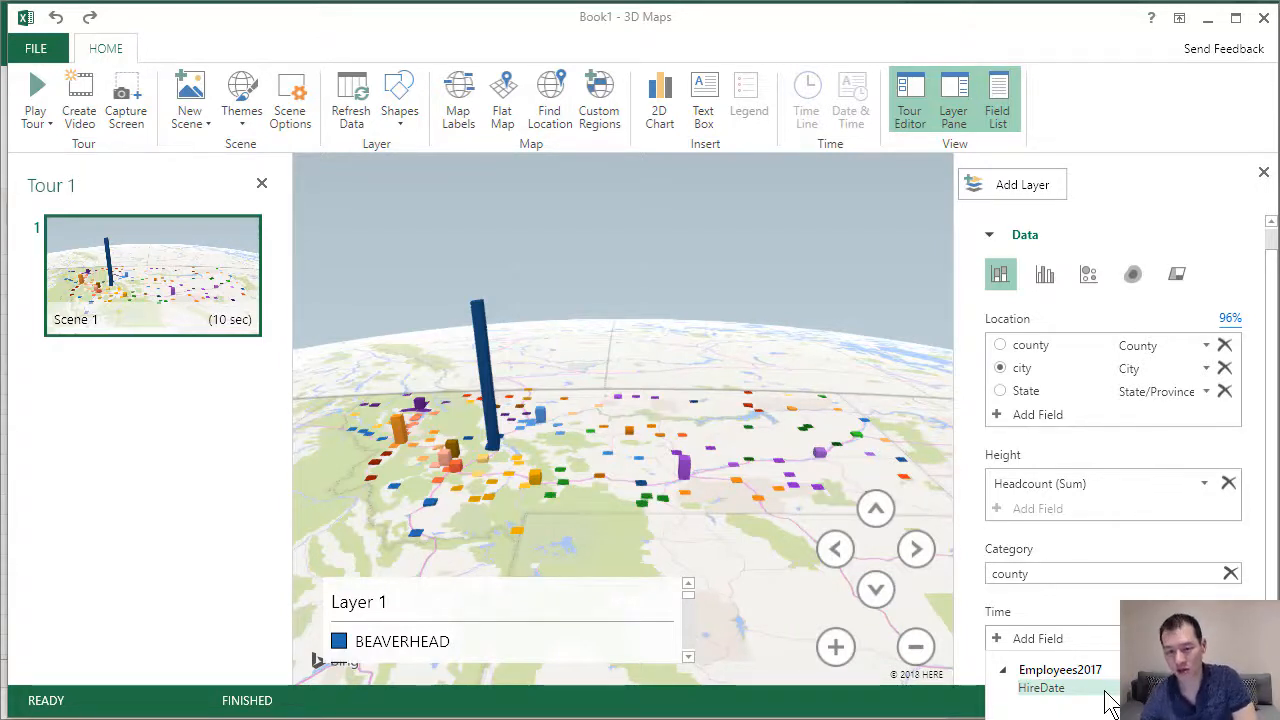
{"action": "left_click", "coordinate": [1040, 688]}
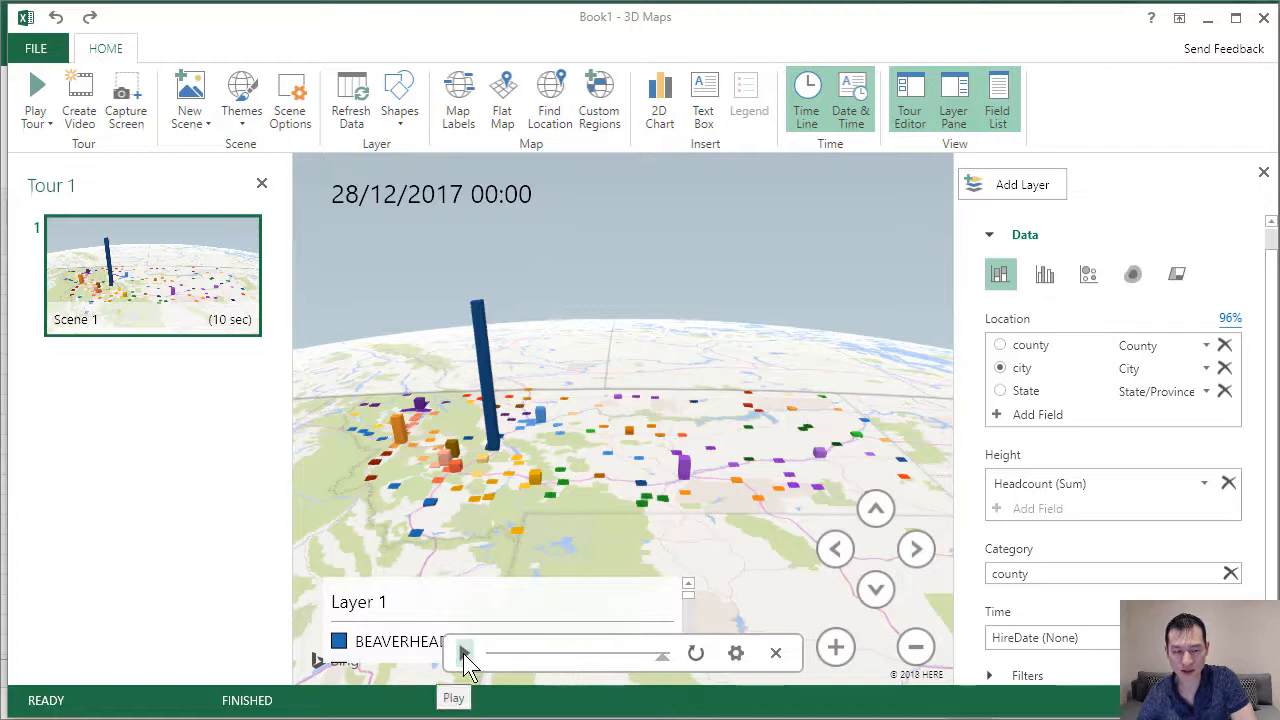
{"action": "left_click", "coordinate": [464, 652]}
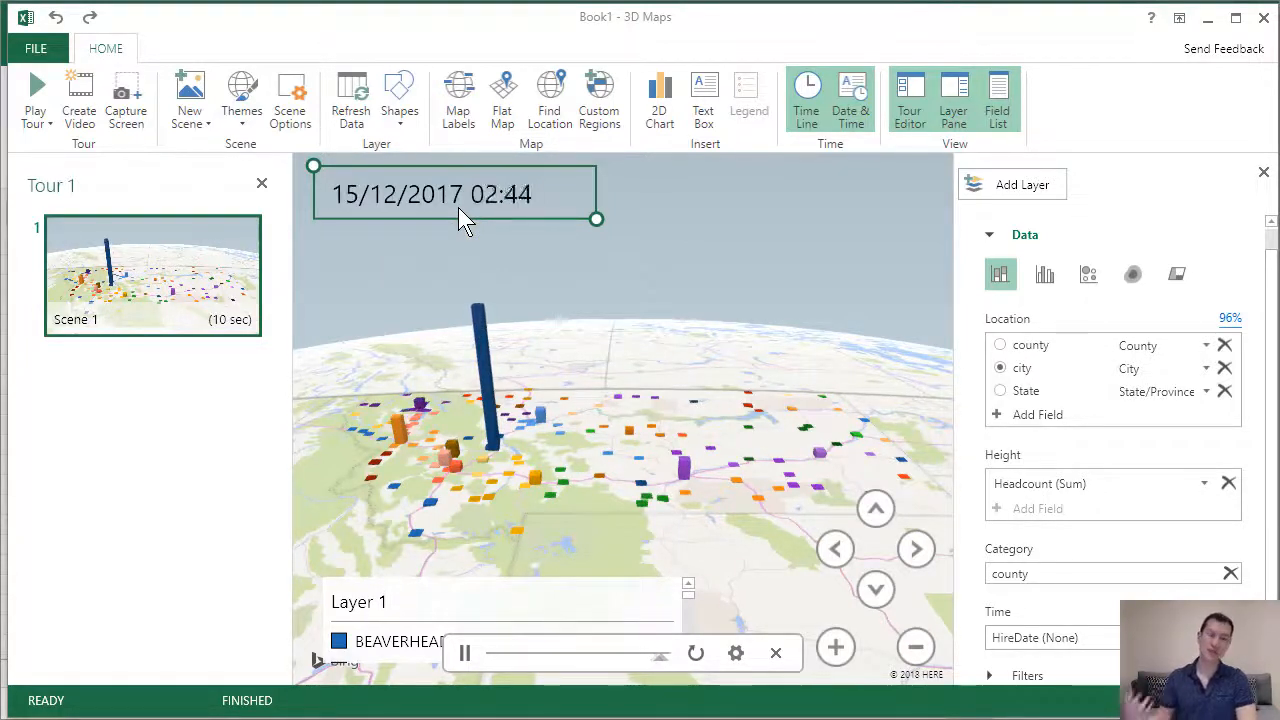
{"action": "left_click", "coordinate": [464, 652]}
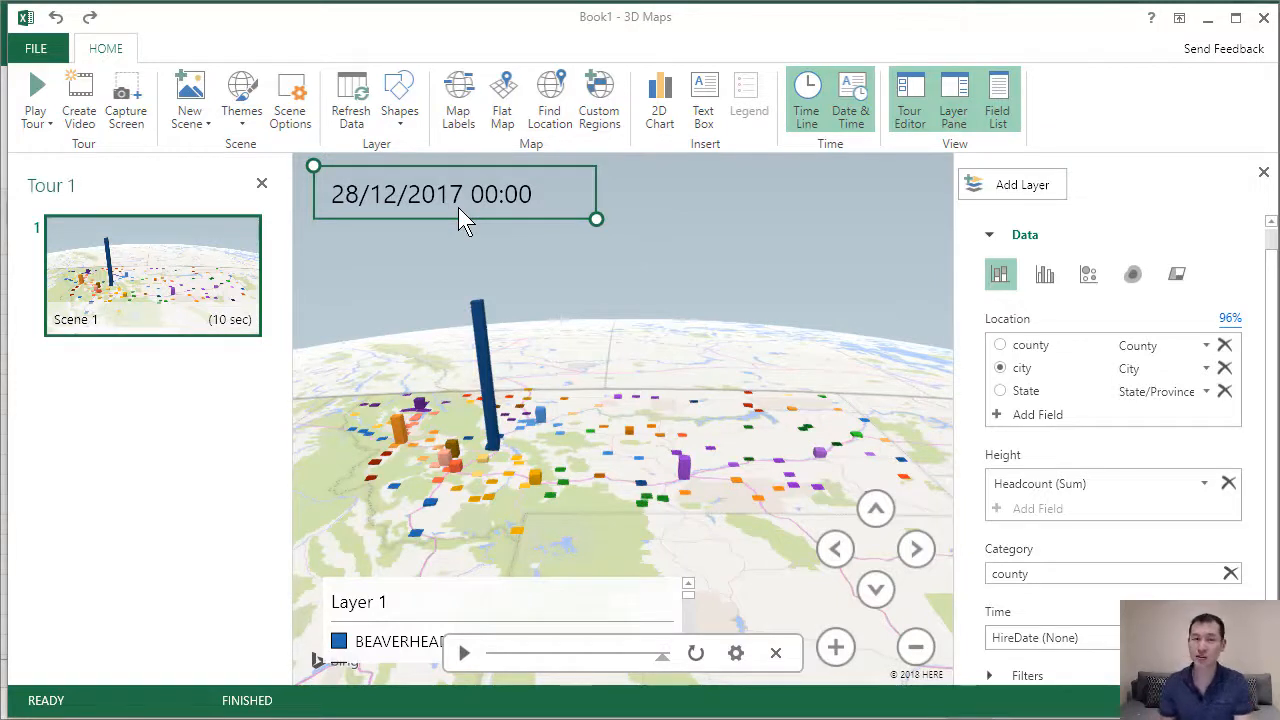